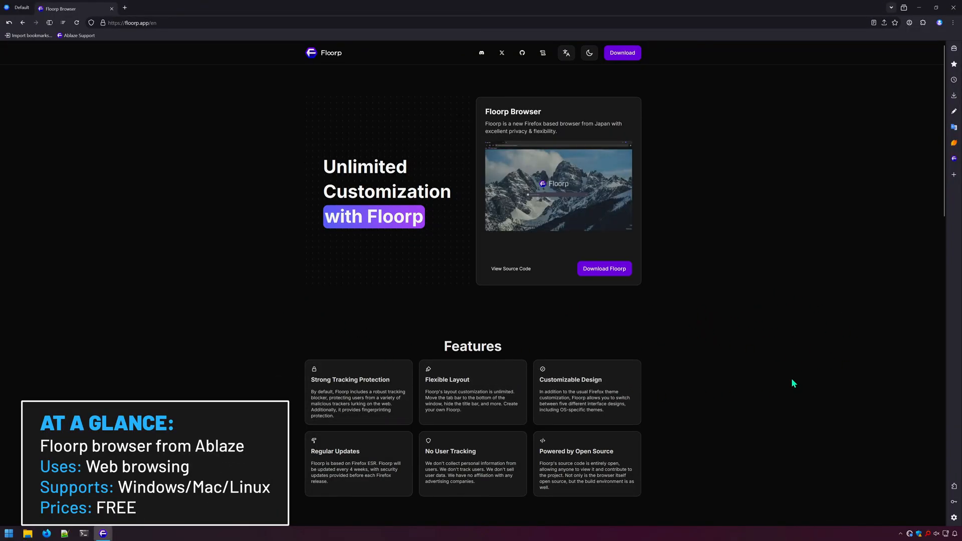
Scroll through the floorp.app homepage's feature list and latest articles, then back up.
scroll(down, 3)
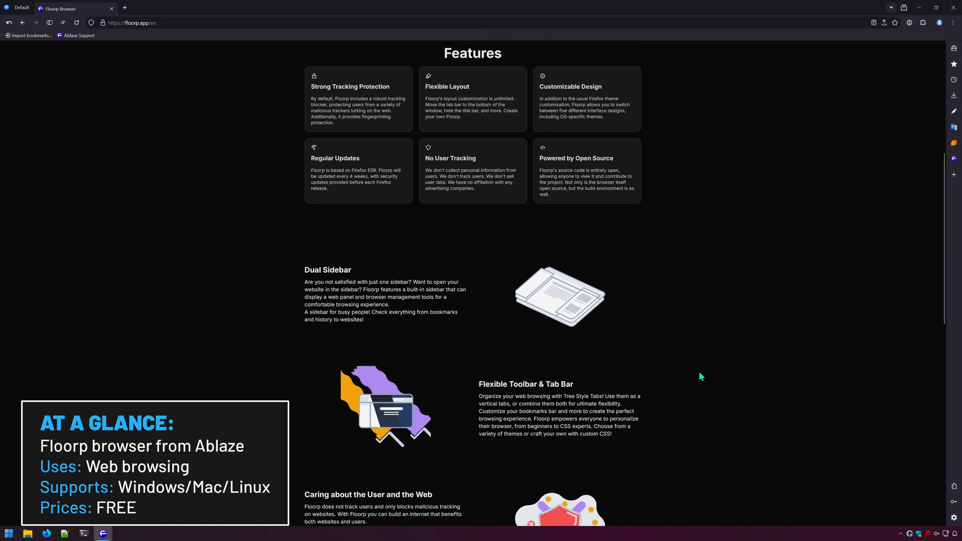
mouse_move(575, 367)
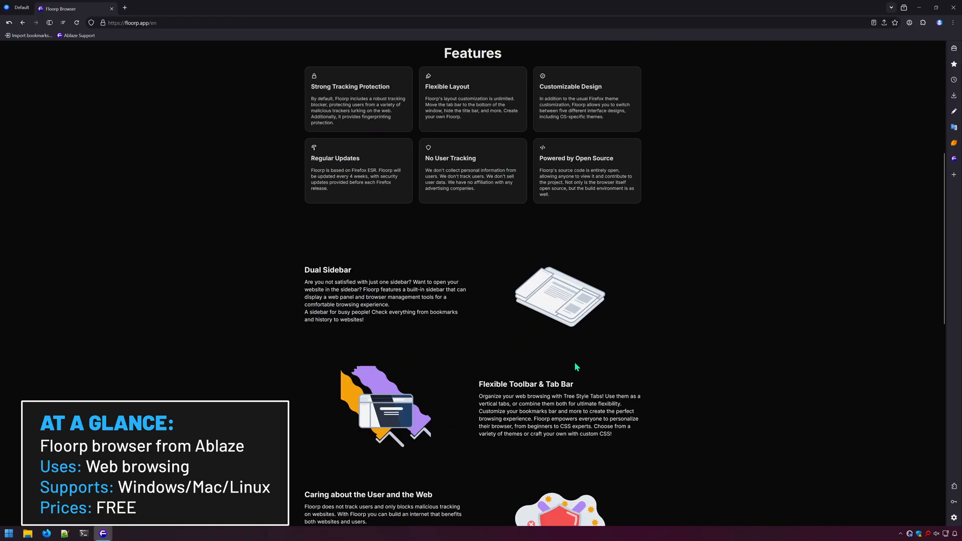
scroll(down, 3)
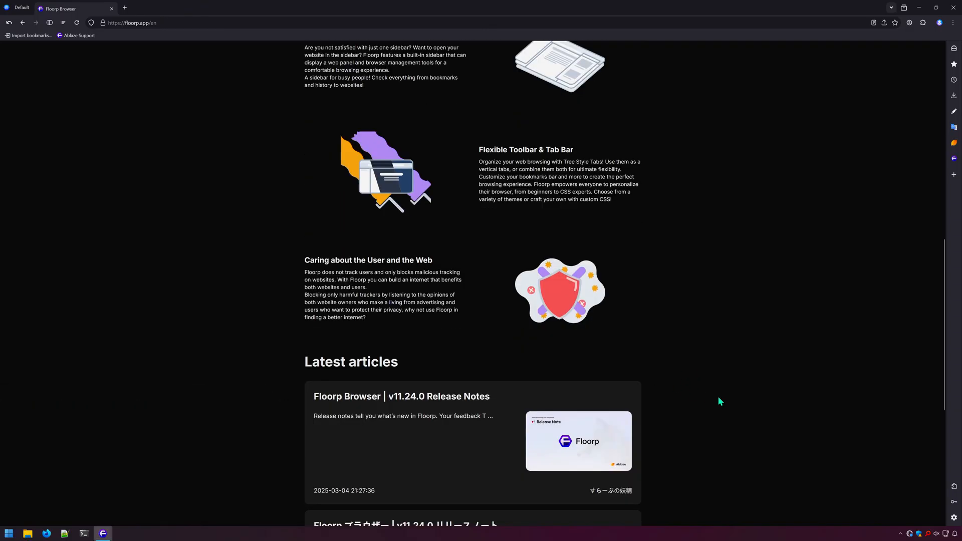
scroll(up, 3)
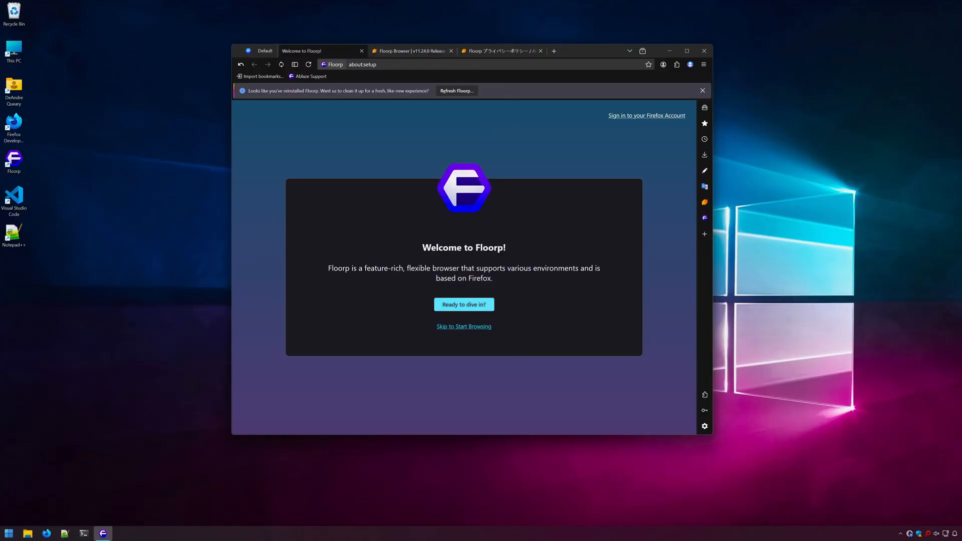
Start the setup wizard and choose the Default template.
click(464, 304)
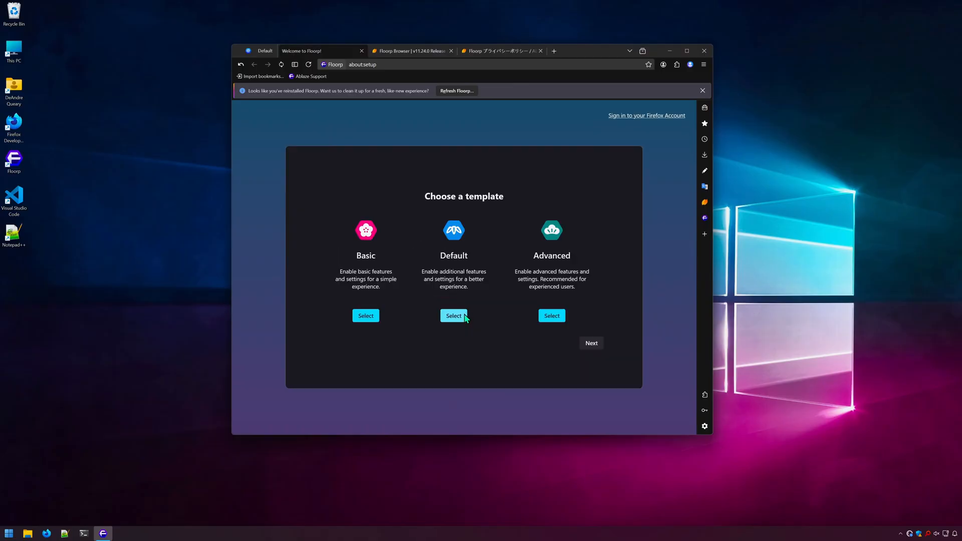
click(453, 316)
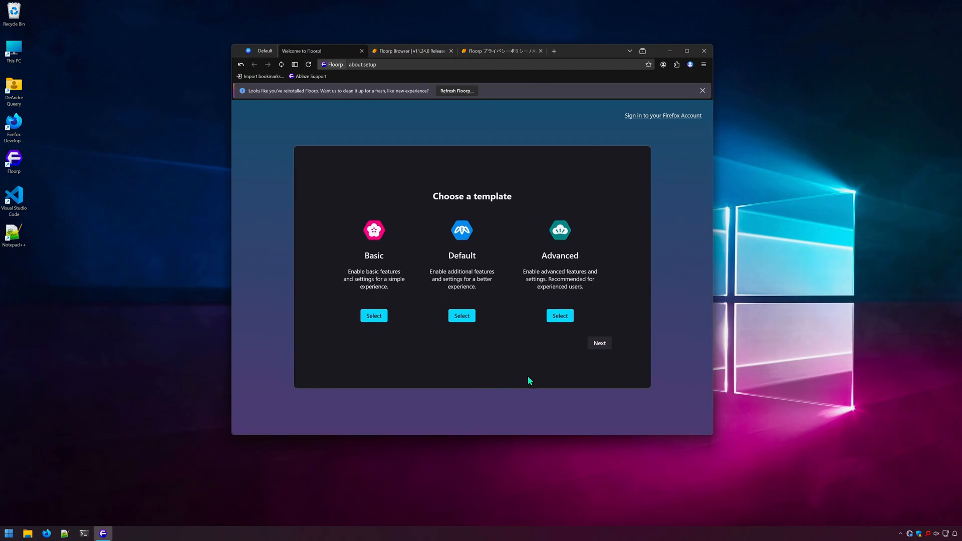
click(461, 316)
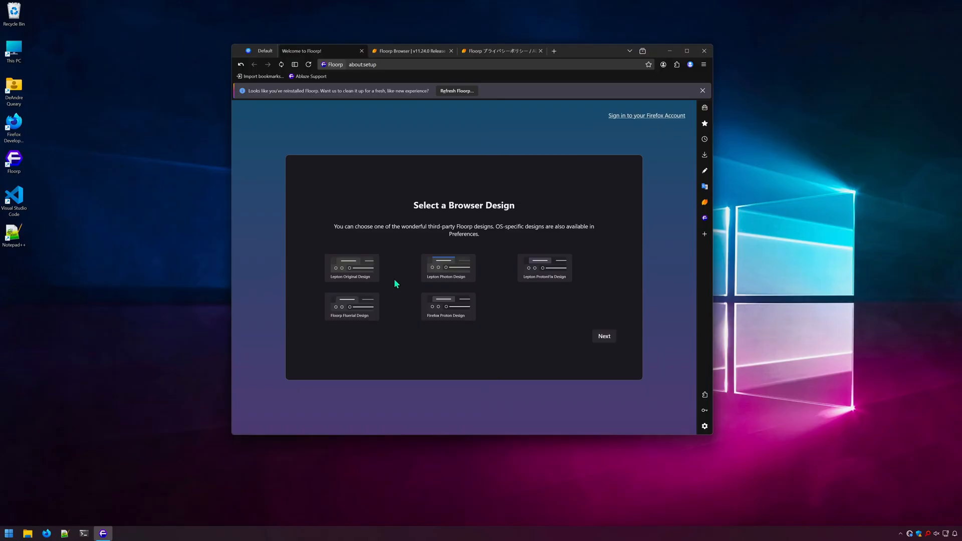
Try Lepton Photon and Firefox Proton, then pick the Floorp Fluerial design and finish setup.
click(448, 266)
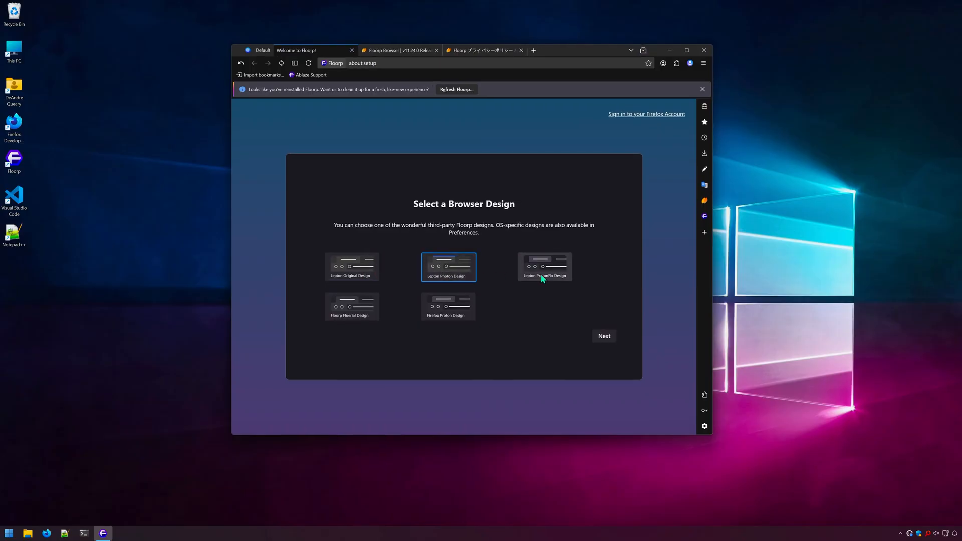
click(448, 307)
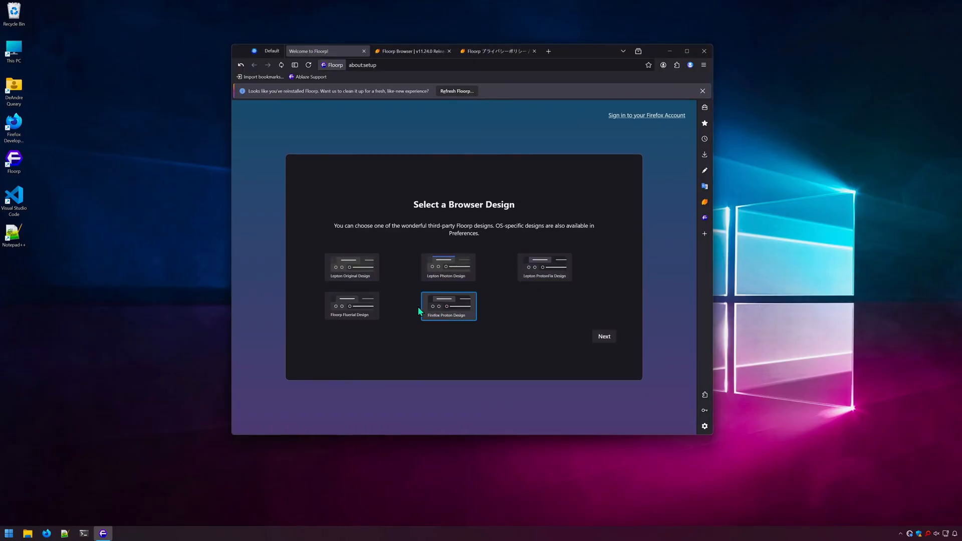
click(350, 307)
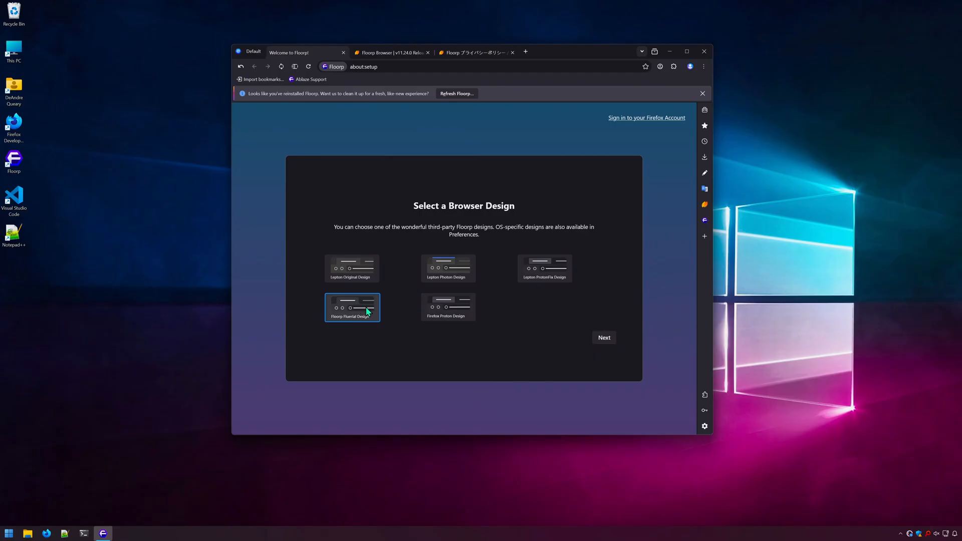
click(603, 337)
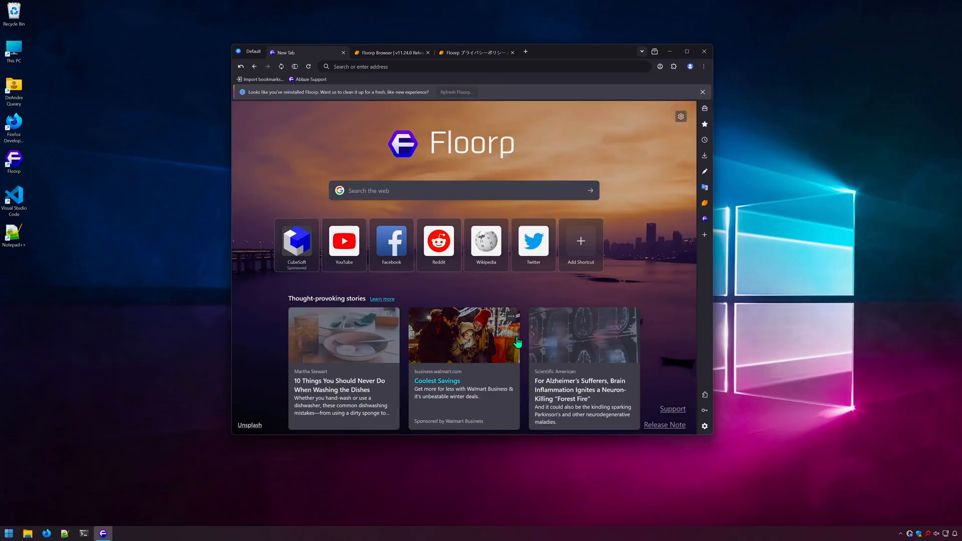
mouse_move(607, 348)
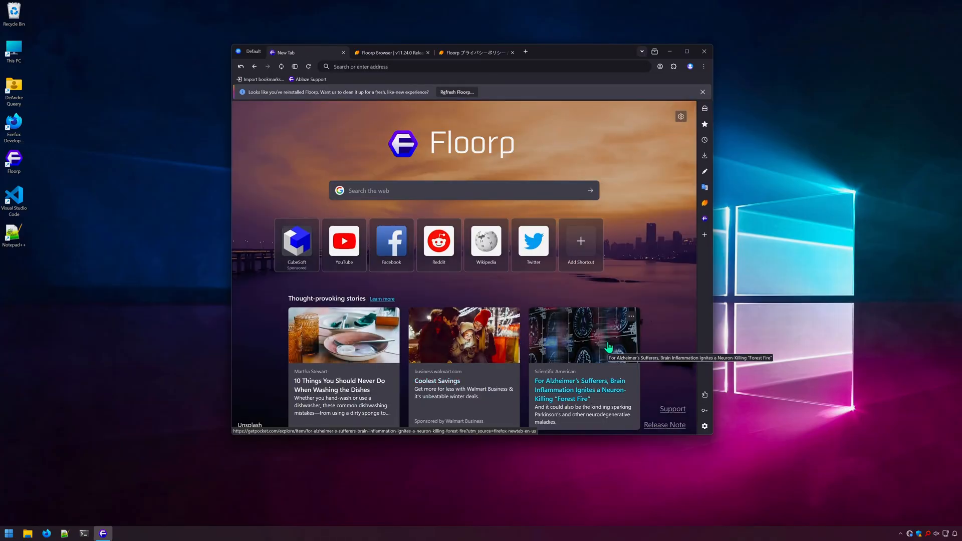
mouse_move(678, 365)
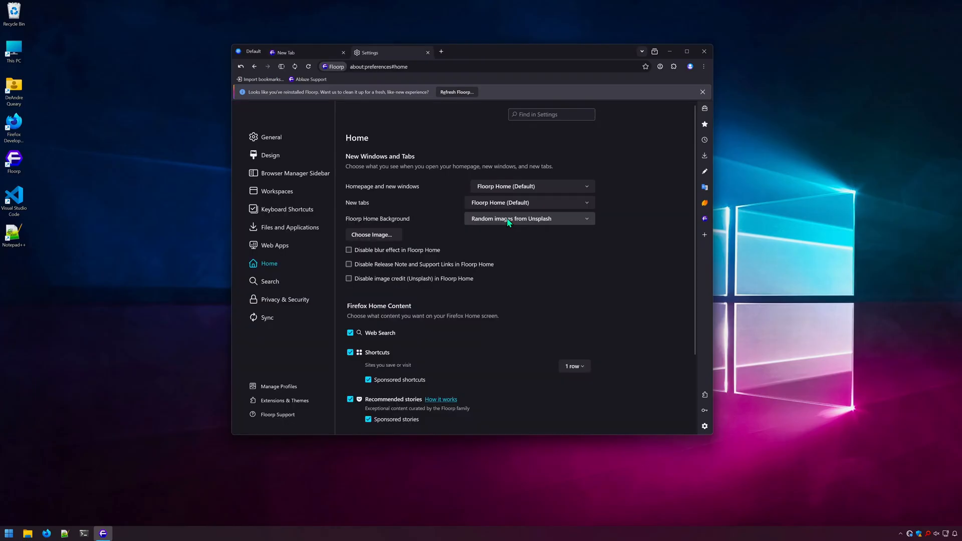
Change the Floorp Home background source and toggle Floorp's address bar suggestions in Settings.
click(528, 218)
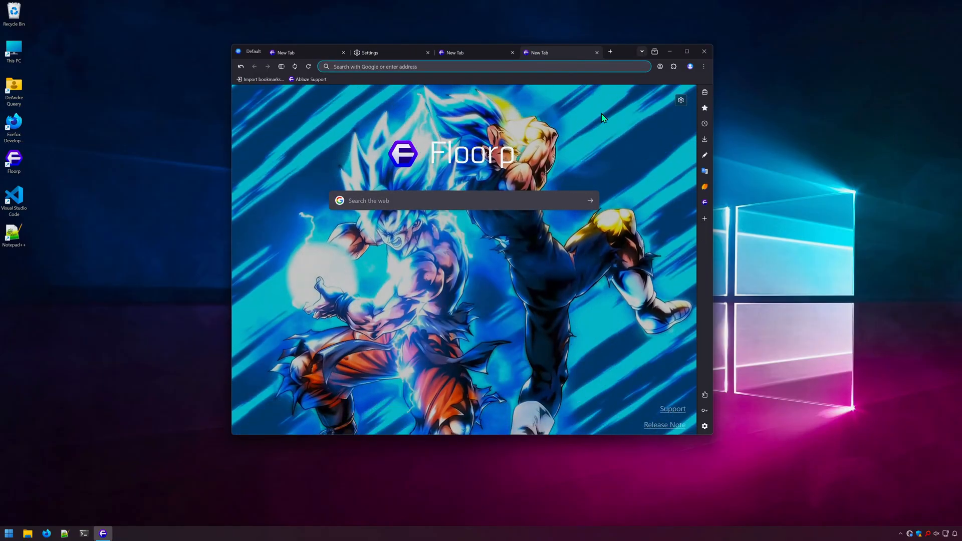
click(686, 51)
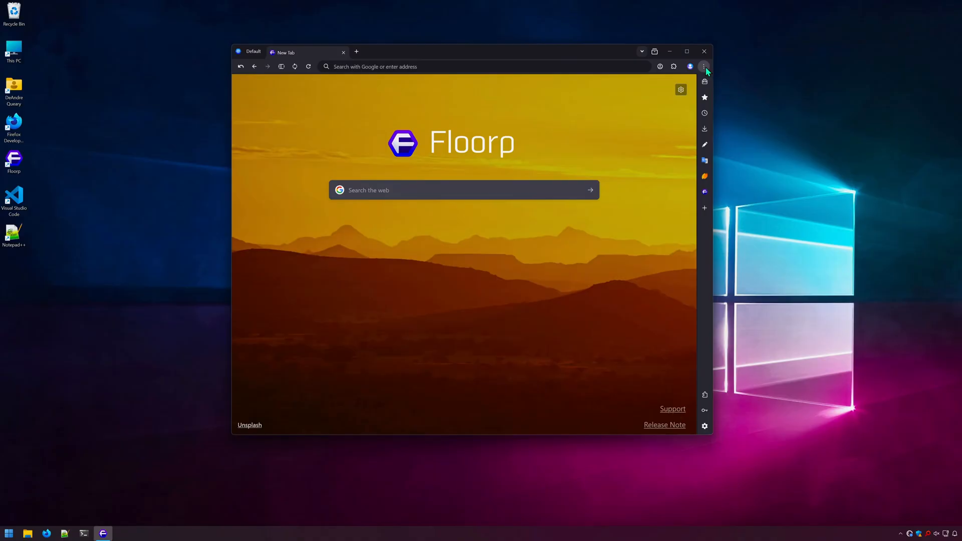
click(704, 66)
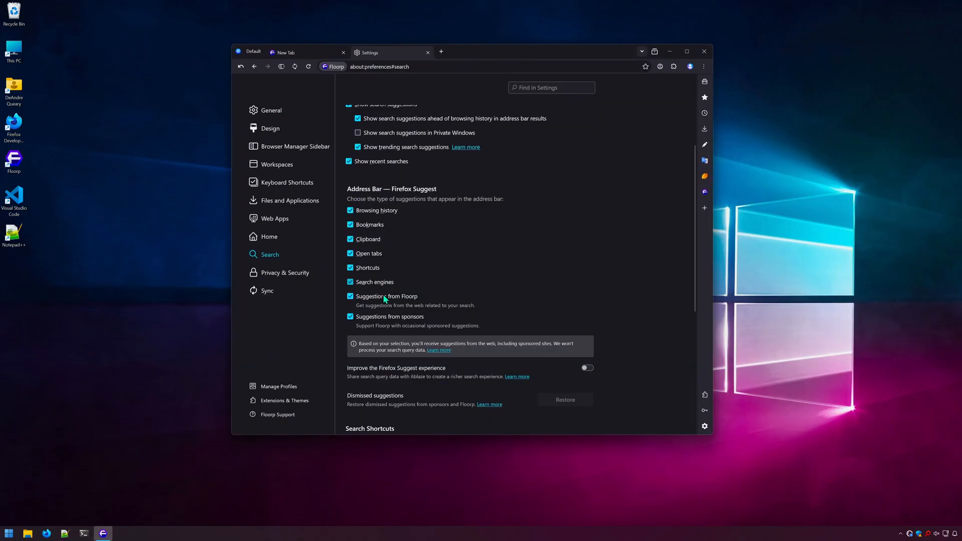
click(350, 296)
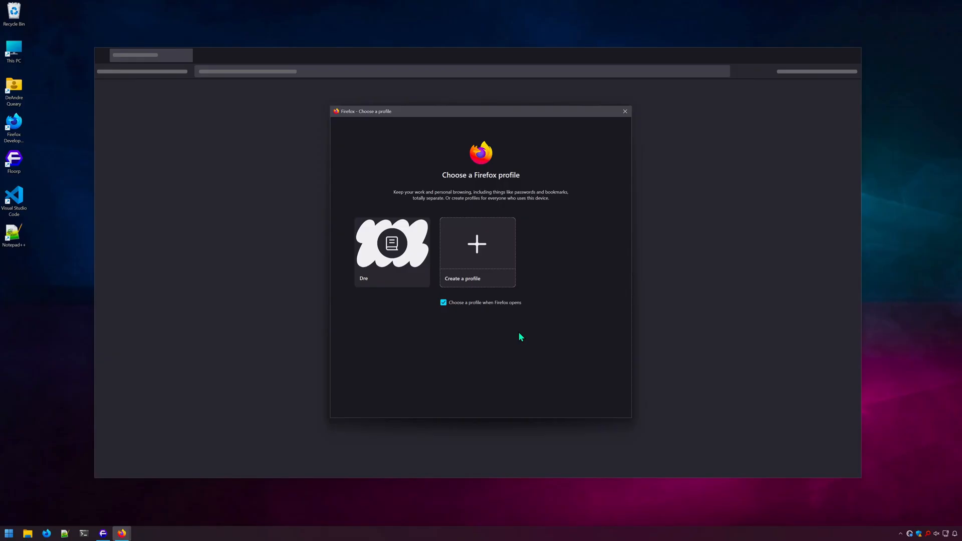
mouse_move(512, 381)
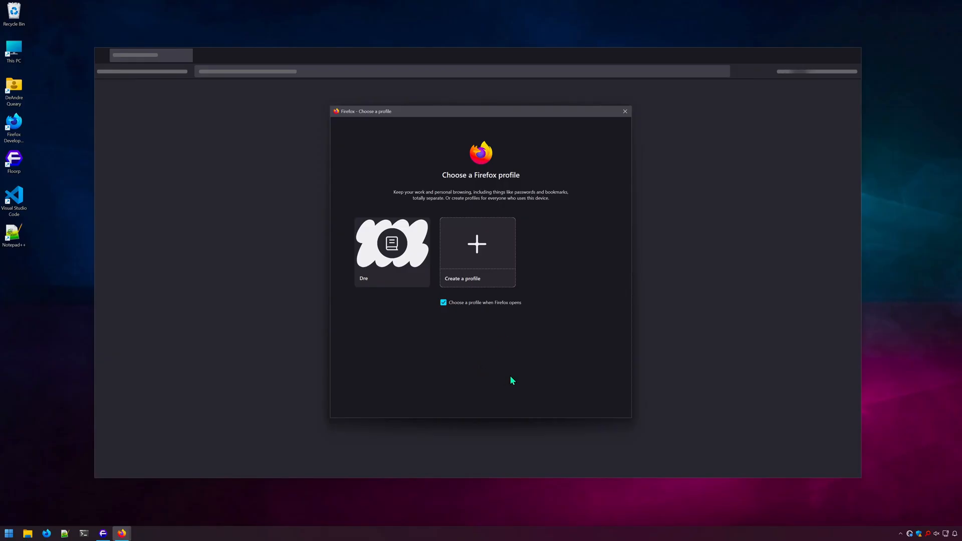
Create a new Firefox profile named youtube through the Create Profile Wizard.
click(477, 253)
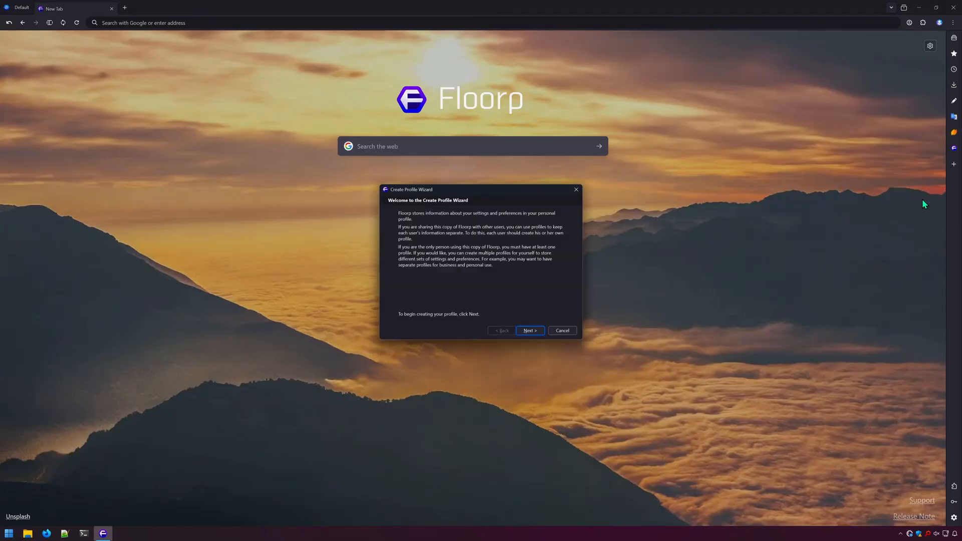
click(529, 331)
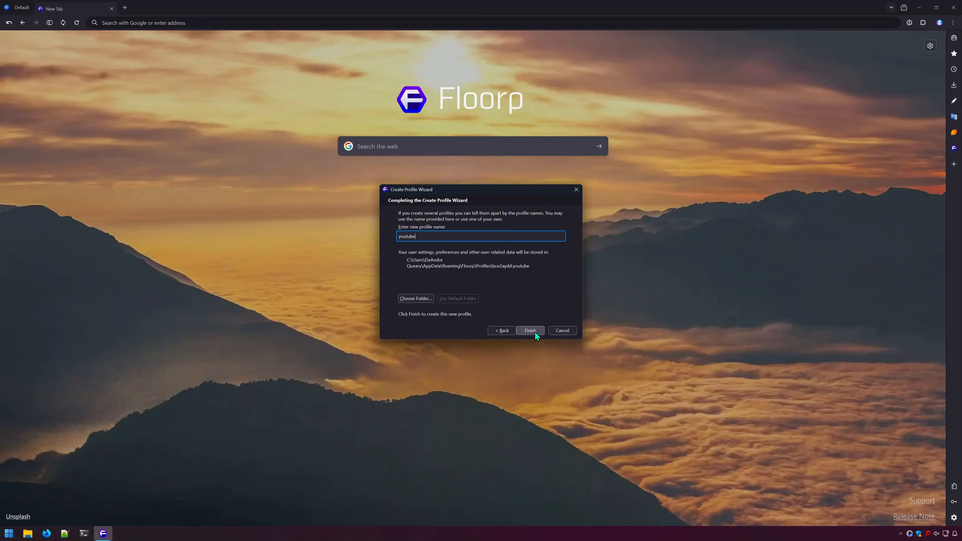
click(529, 330)
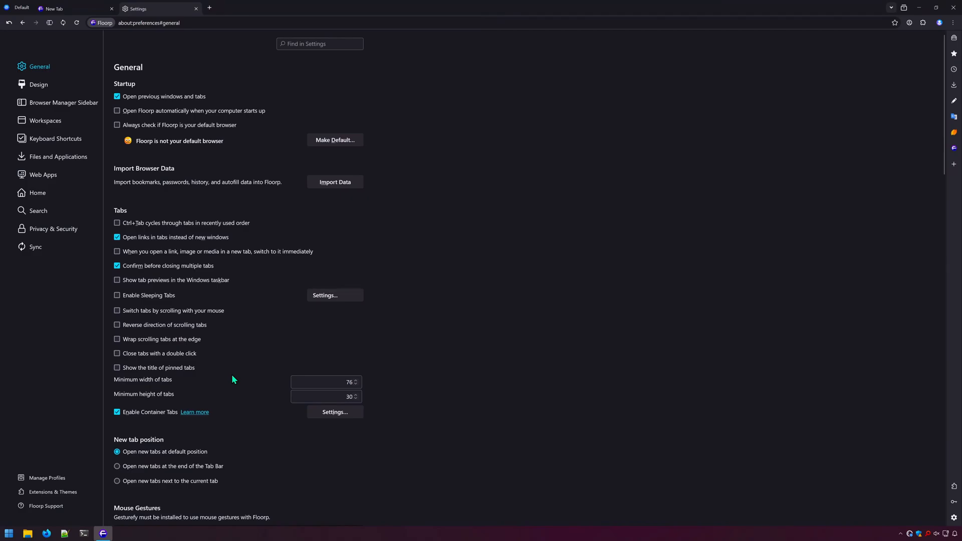
Enable double-click tab closing, pinned tab titles, and open new tabs next to the current one.
click(116, 353)
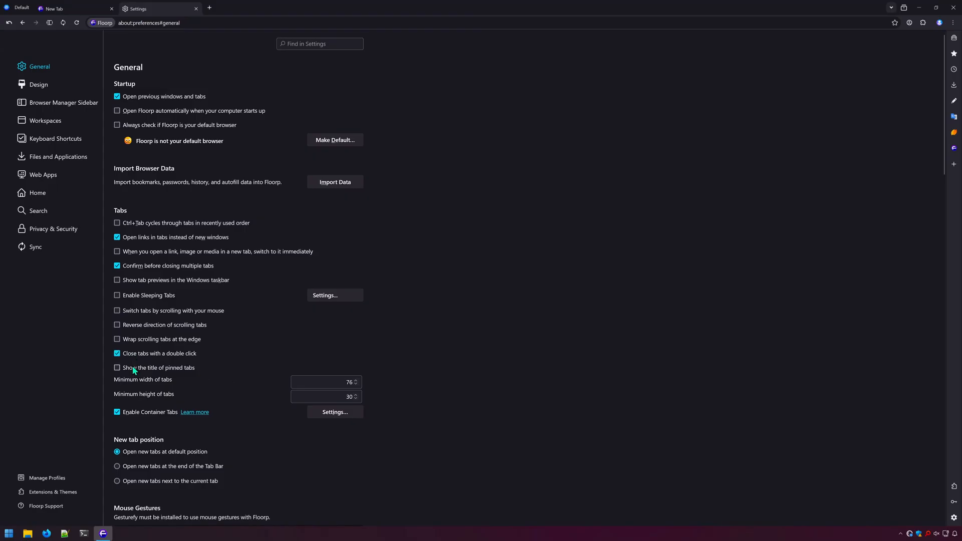
click(116, 367)
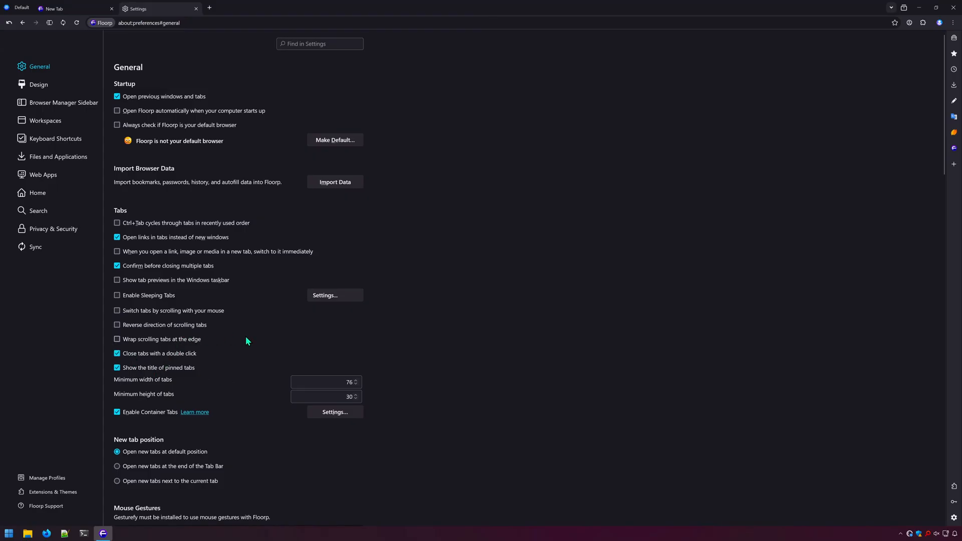
scroll(down, 3)
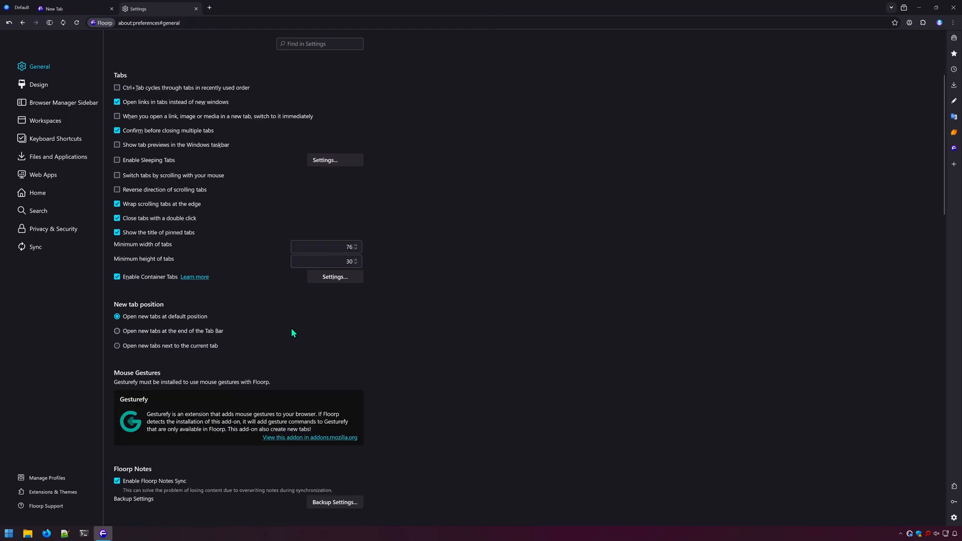
click(116, 330)
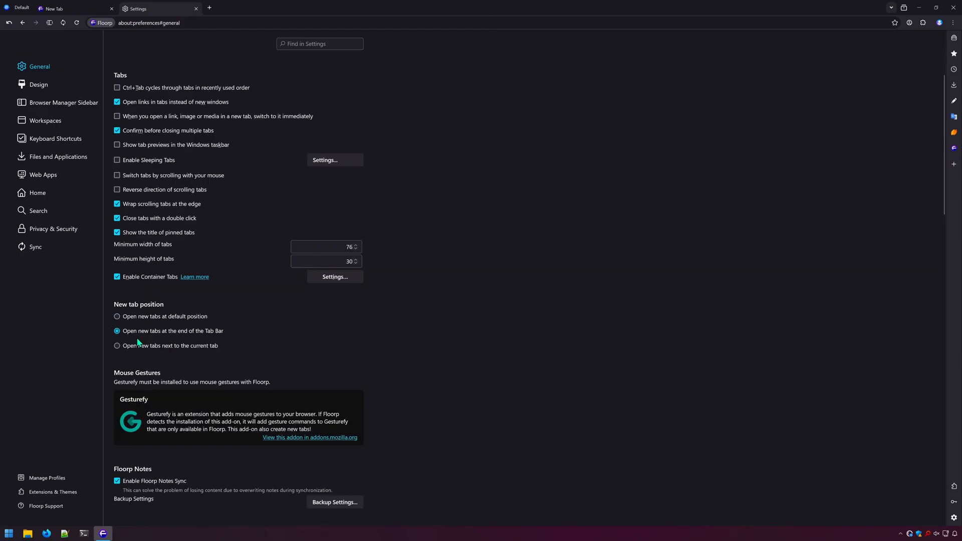
click(117, 345)
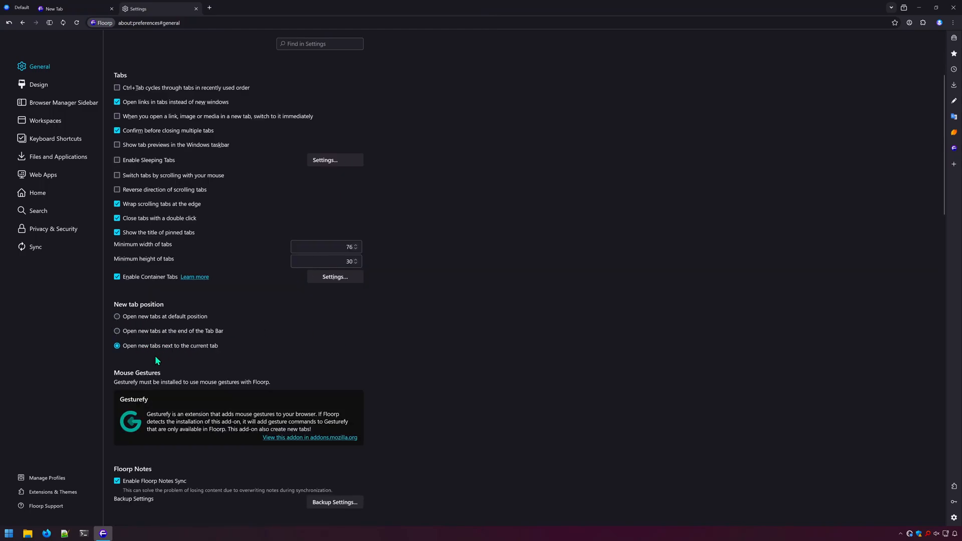
mouse_move(96, 353)
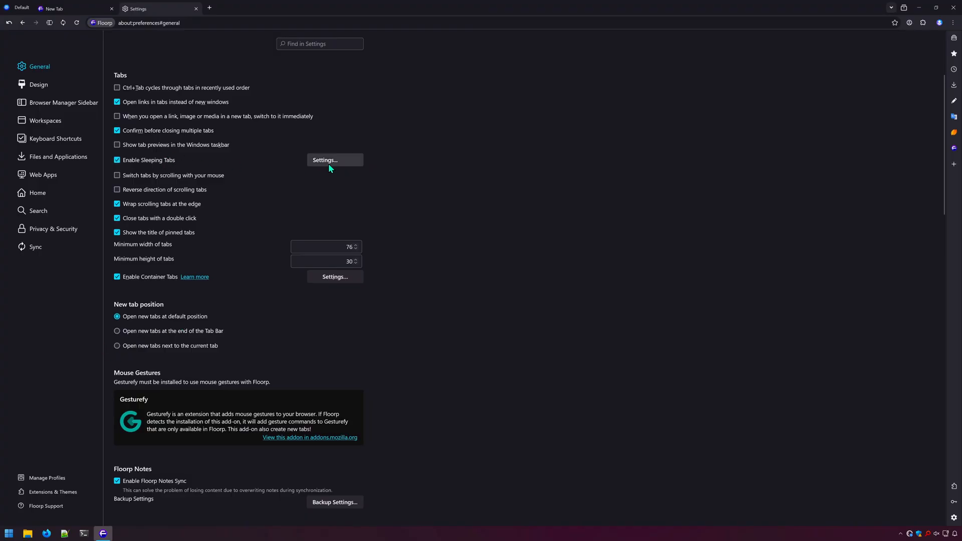
Enable Sleeping Tabs and review the external browser options in General settings.
click(333, 161)
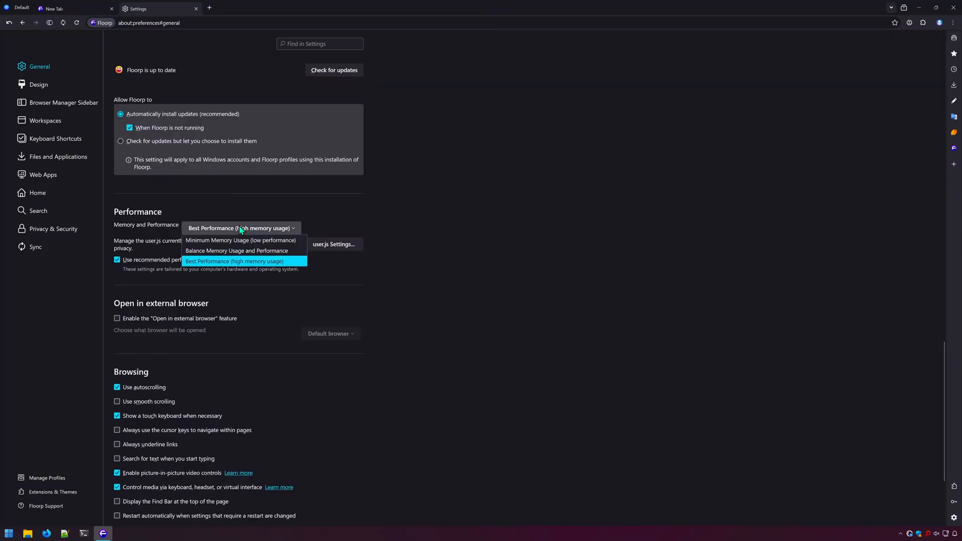
click(234, 260)
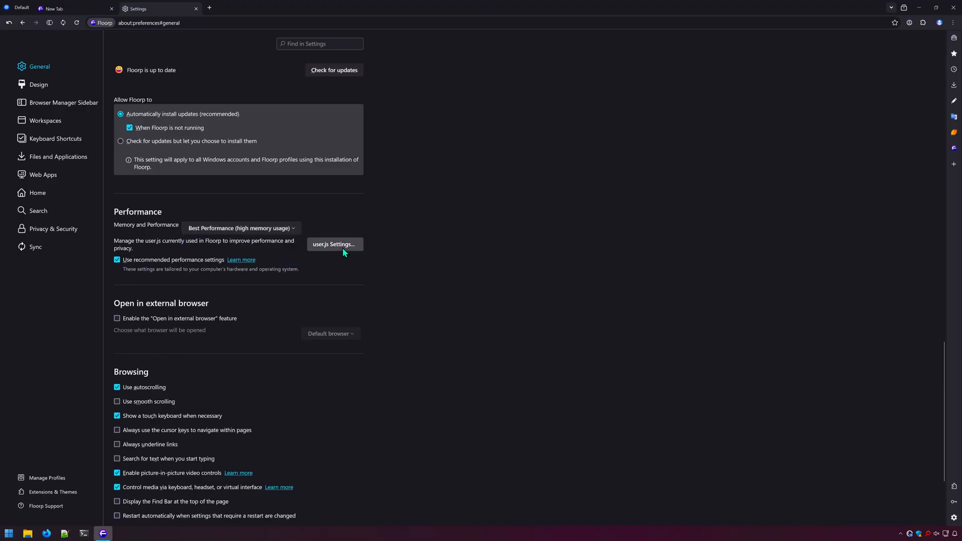
click(333, 245)
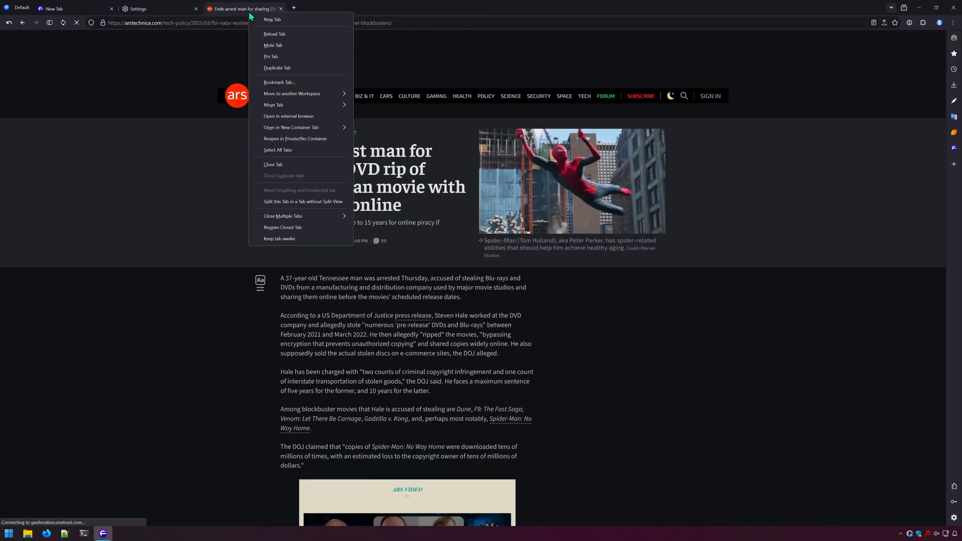
mouse_move(289, 116)
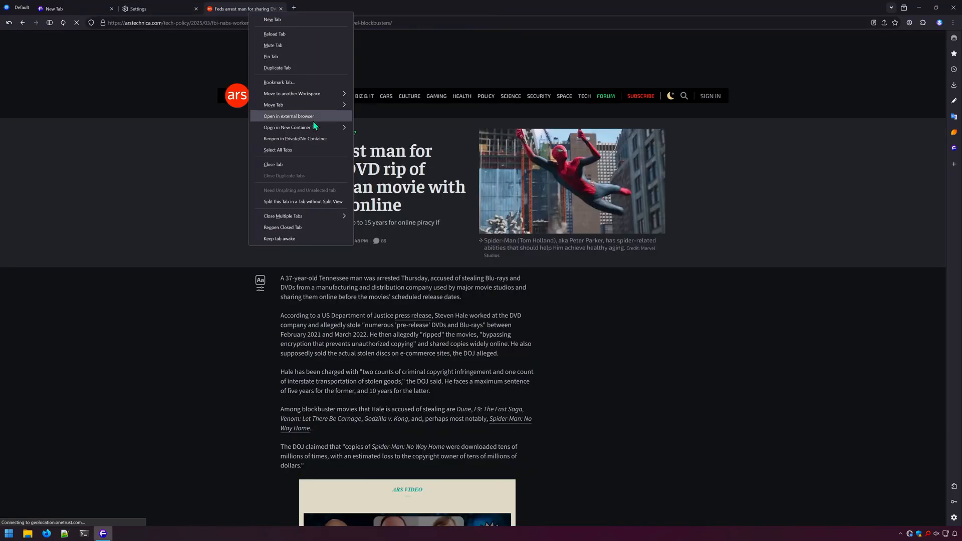
Send the Ars Technica article tab to the external Brave browser and return to General settings.
click(288, 117)
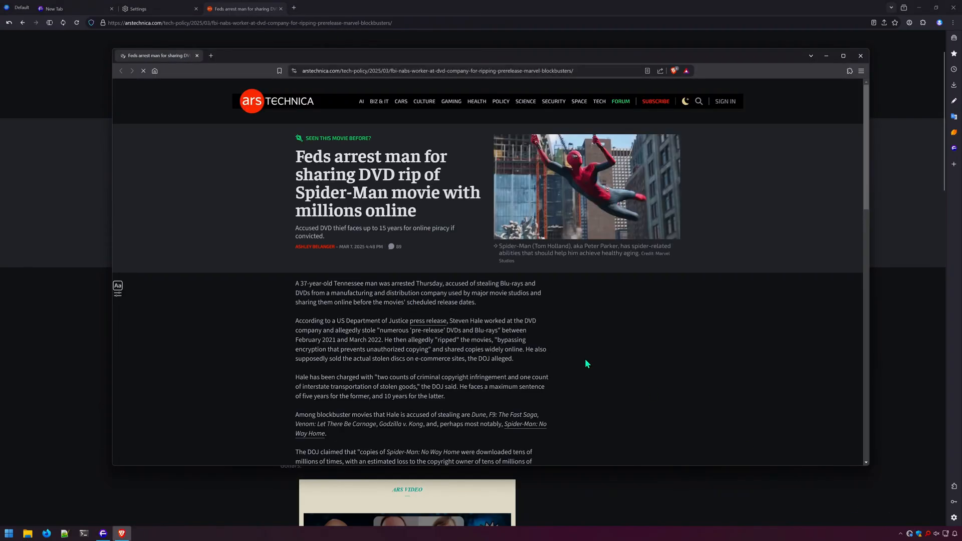
click(156, 9)
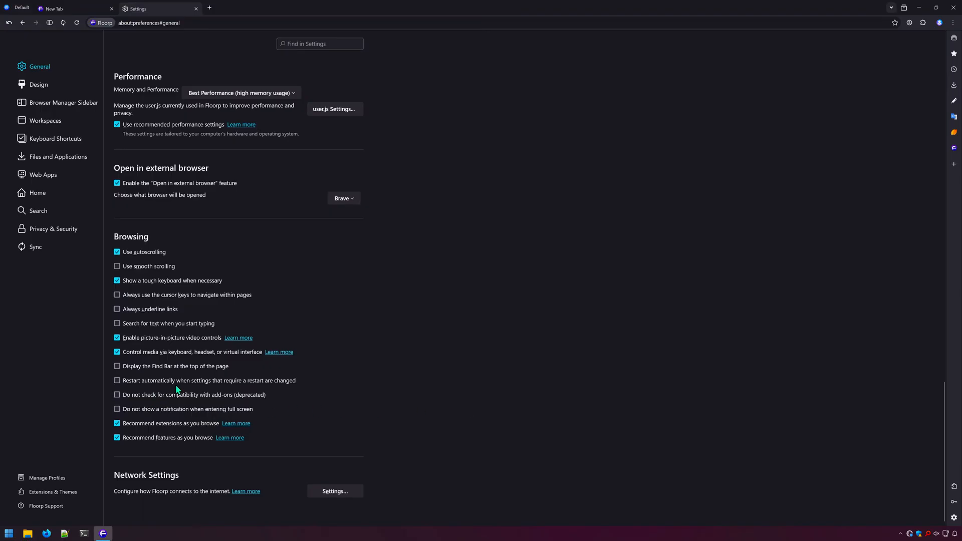
Hide fullscreen notifications, skip add-on compatibility checks, and show the Find Bar at the top.
click(117, 409)
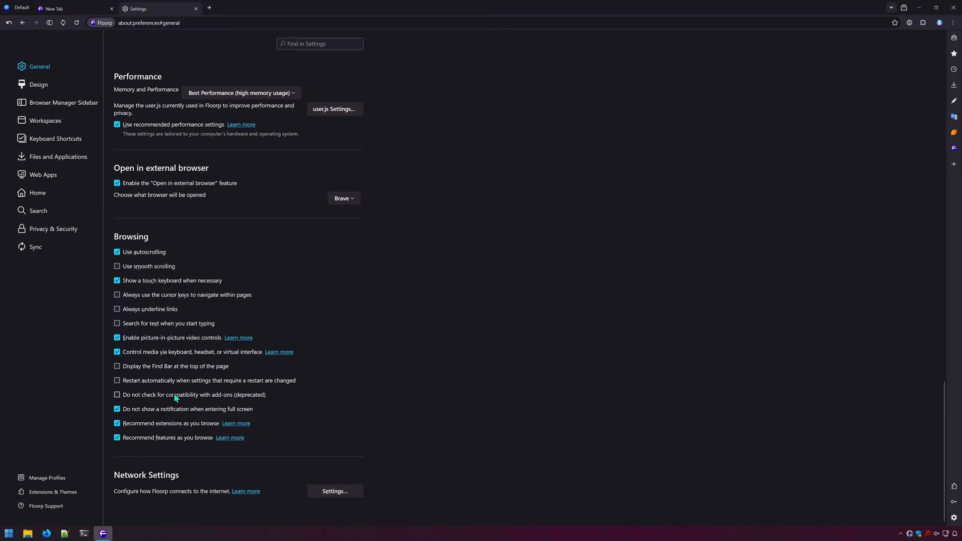
click(116, 394)
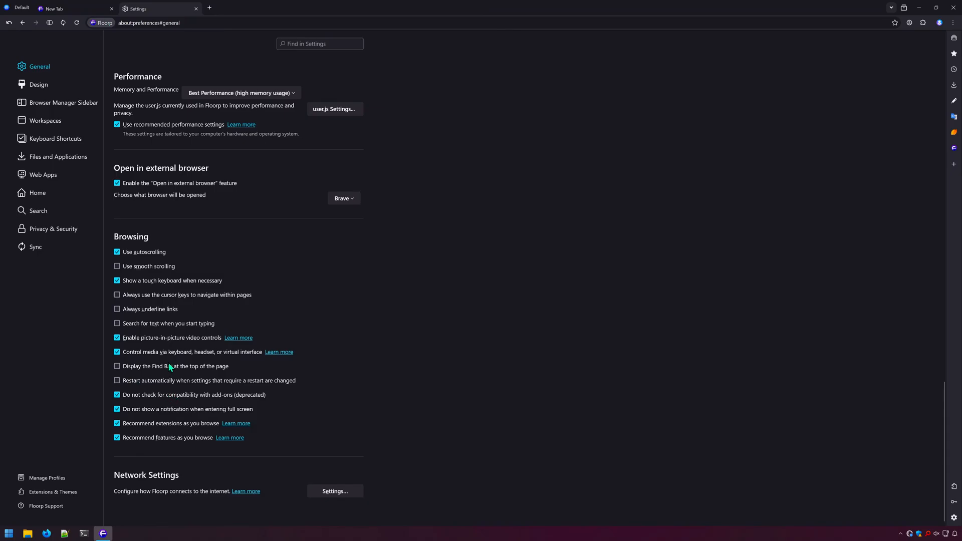
click(117, 367)
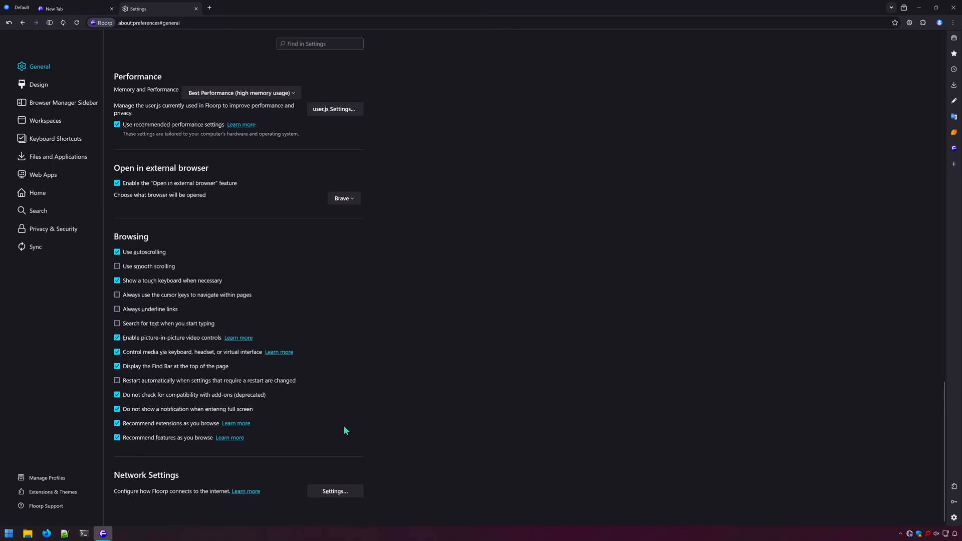
click(39, 84)
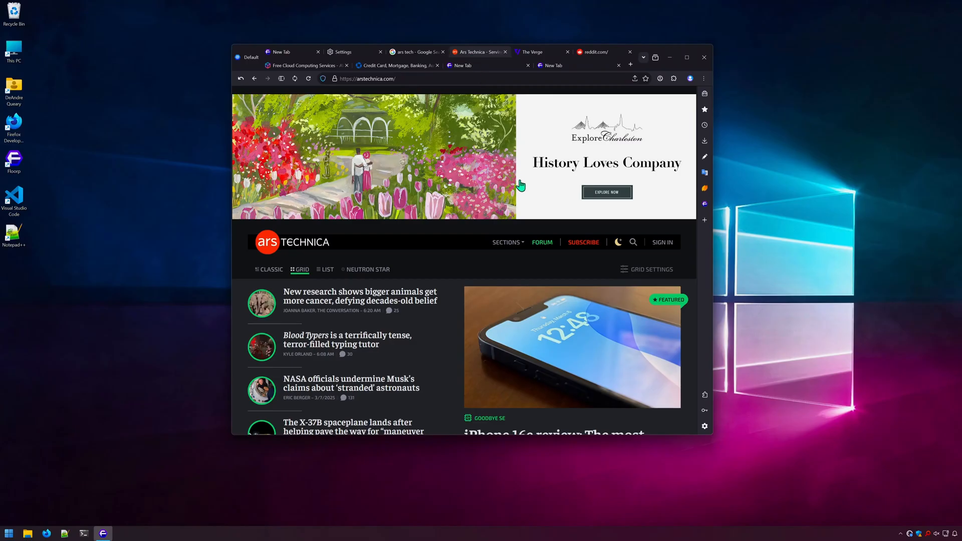
Scroll the Design settings to the Horizontal tab bar style and favicon colour tinting options.
scroll(down, 3)
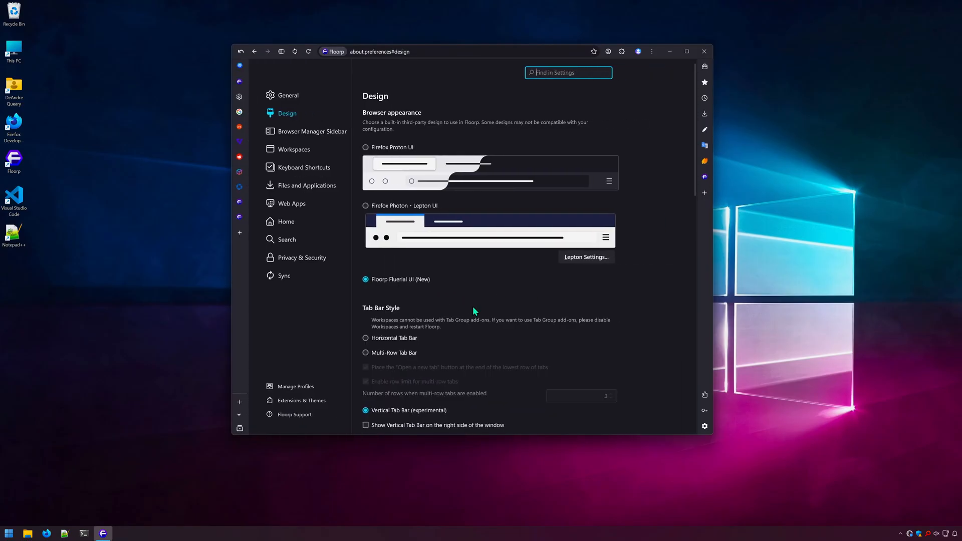
scroll(down, 3)
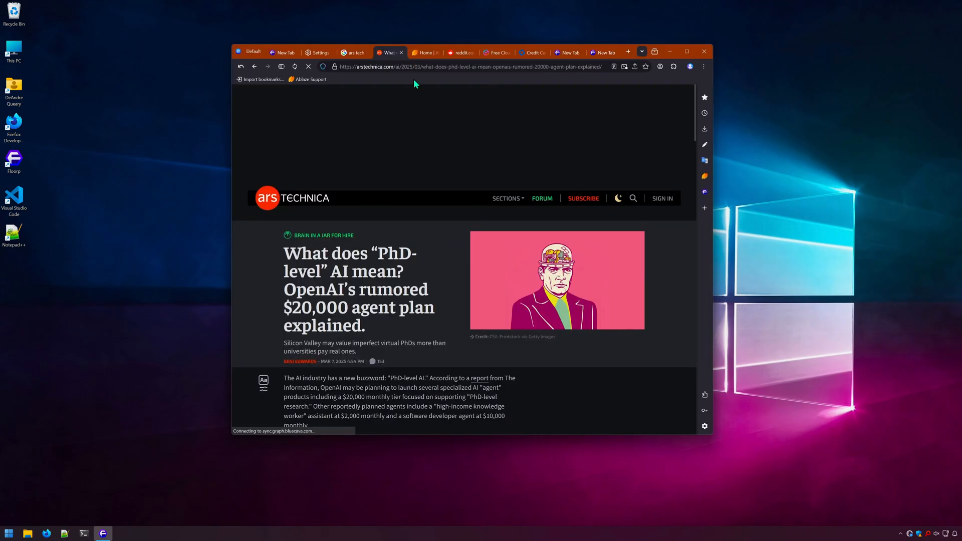
Reach the Design settings showing theme mode, website appearance and other preferences.
click(531, 52)
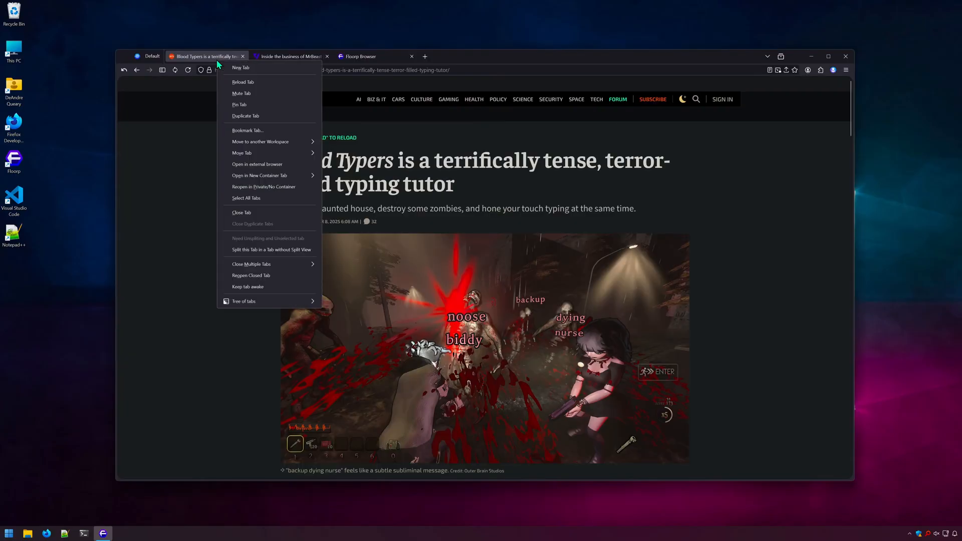
click(266, 254)
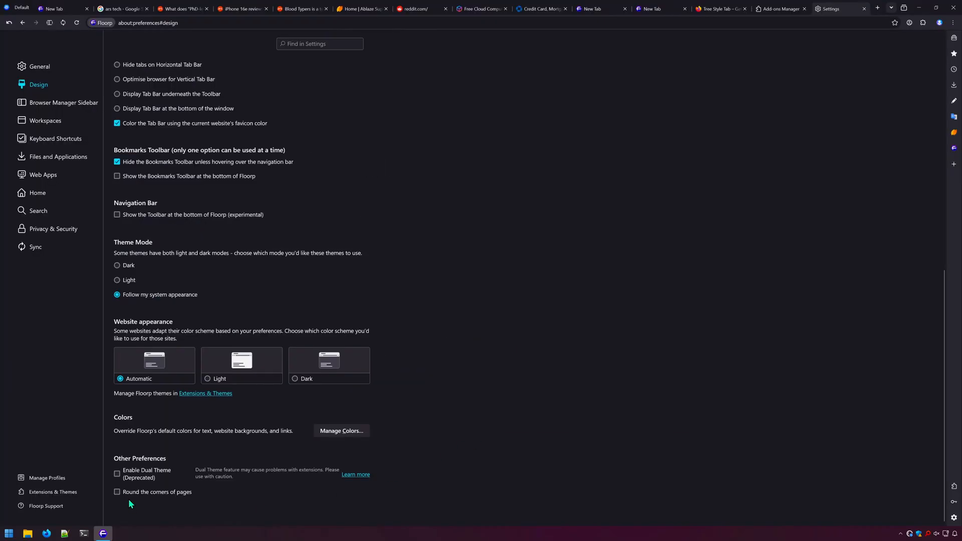
Switch through the PhD-level AI, iPhone 16e review and Blood Typers article tabs.
click(118, 491)
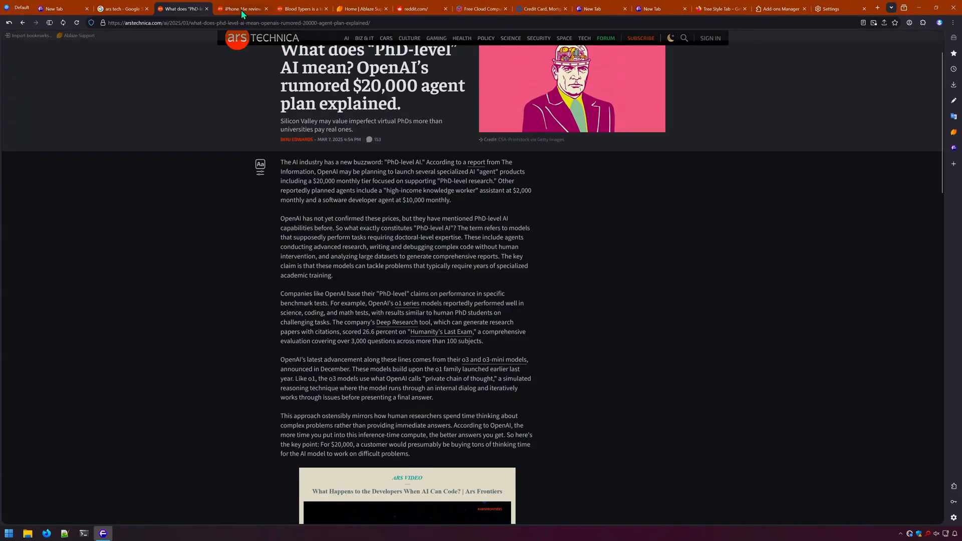
click(240, 9)
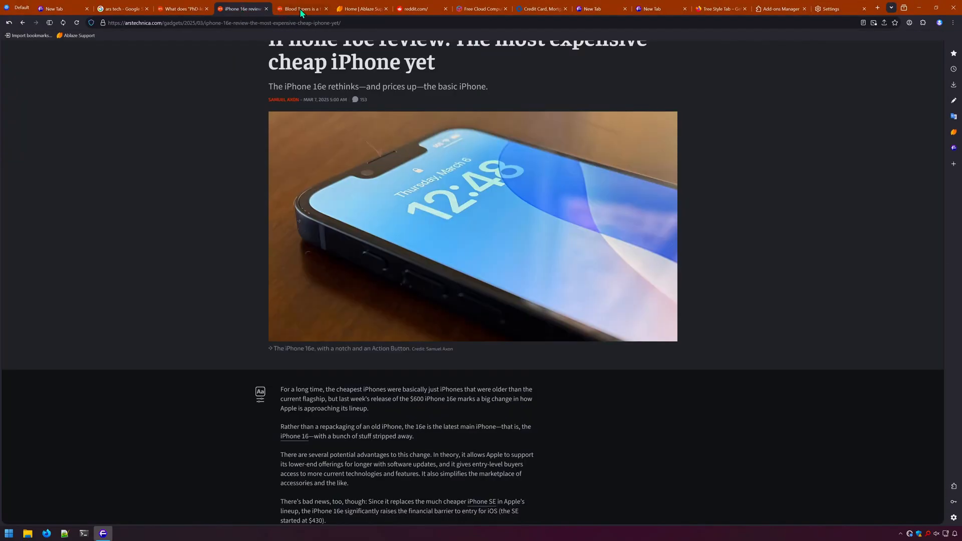
click(832, 9)
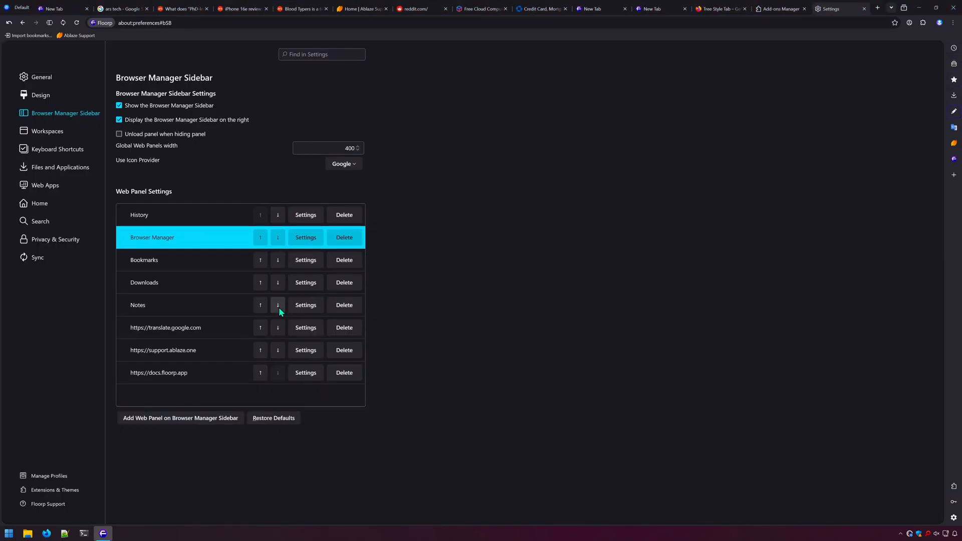
Add a youtube.com sidebar web panel using the Personal container and save it.
click(180, 418)
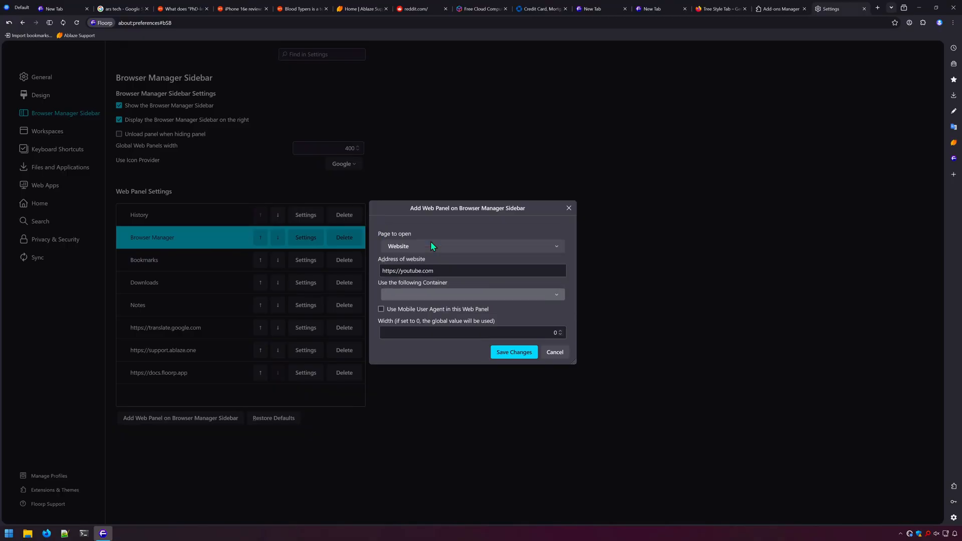
click(471, 294)
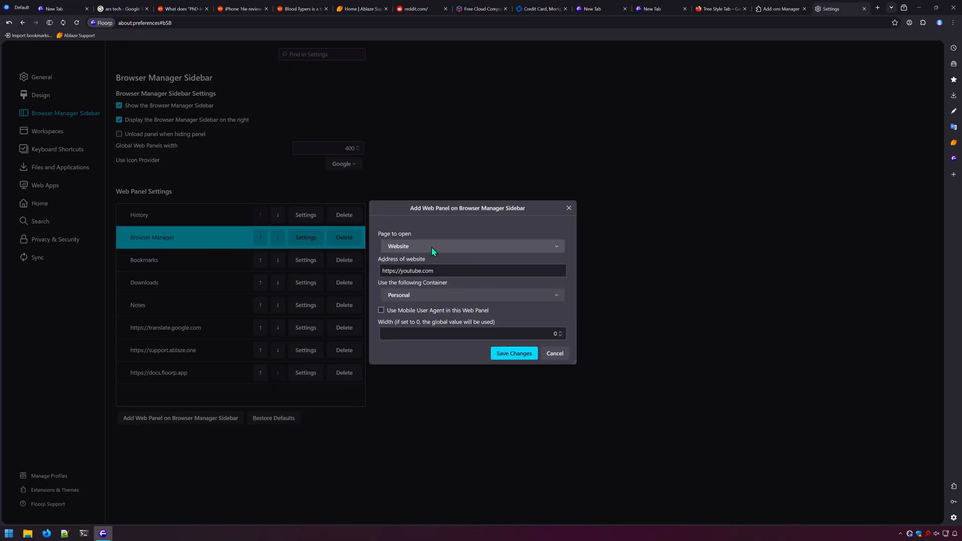
click(513, 353)
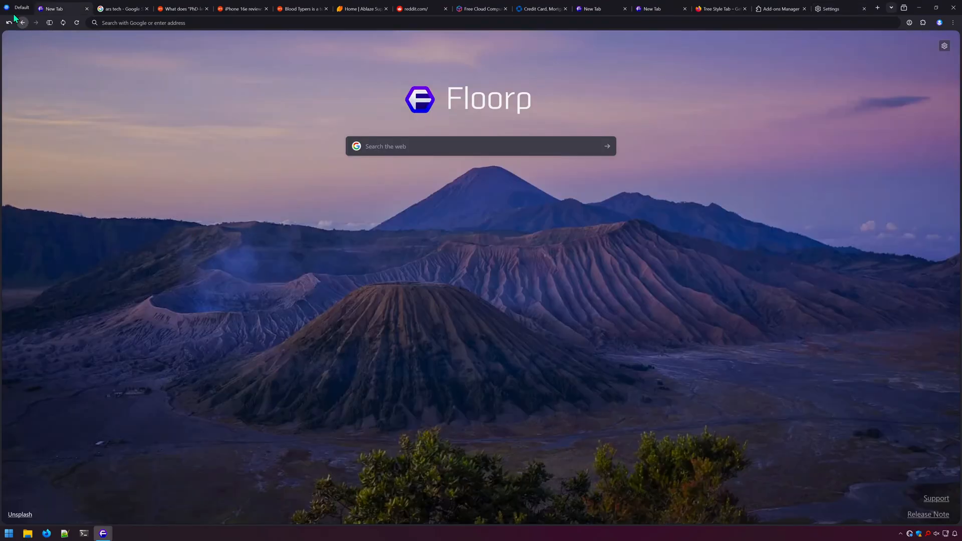
Create a second workspace named New Workspace from the workspace list, then switch back to Default.
click(20, 8)
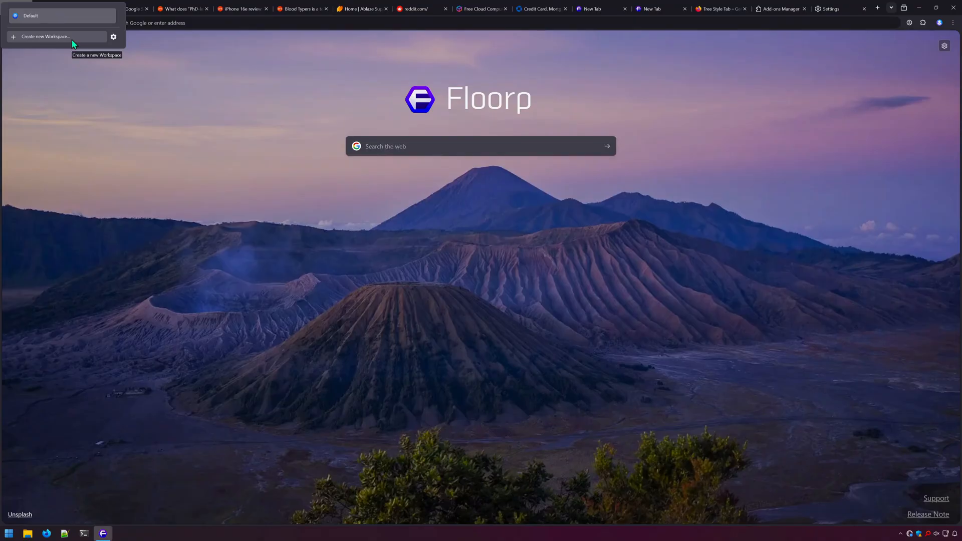
click(46, 36)
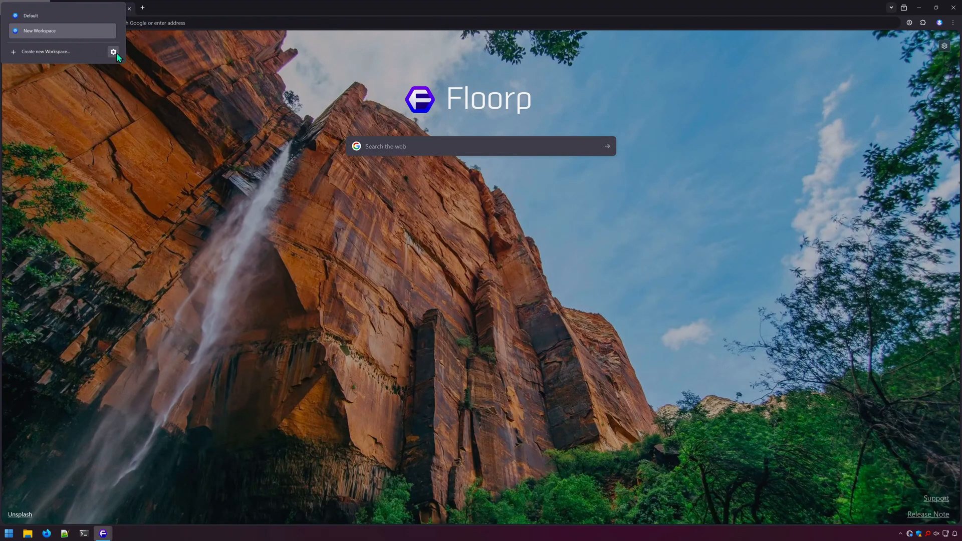
click(113, 51)
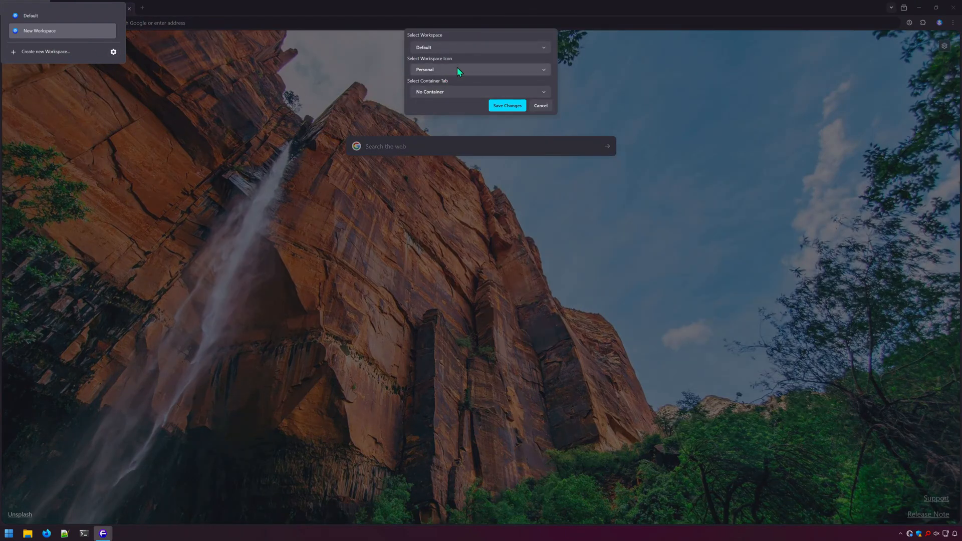
click(480, 69)
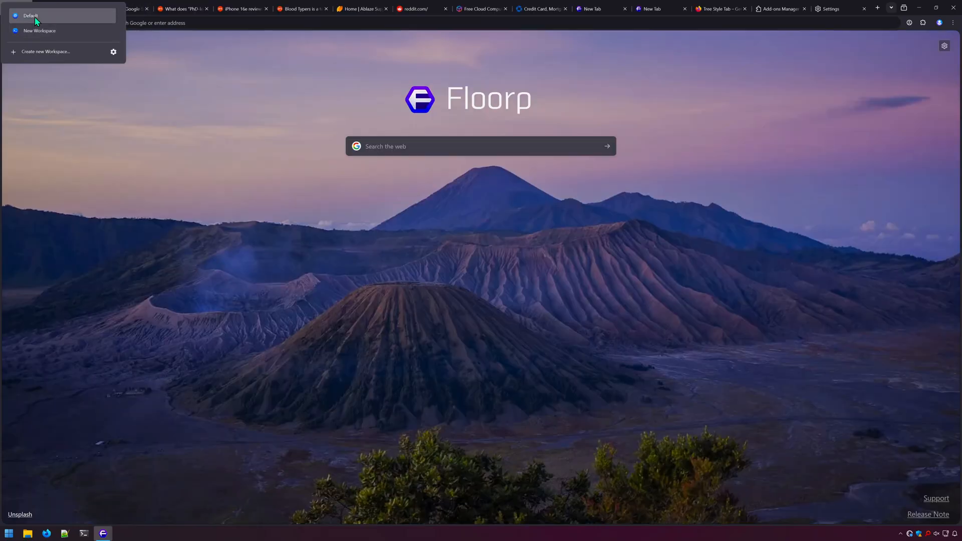
Show the Keyboard Shortcuts settings down to the Bookmark Actions and Open Page Actions sections.
click(834, 9)
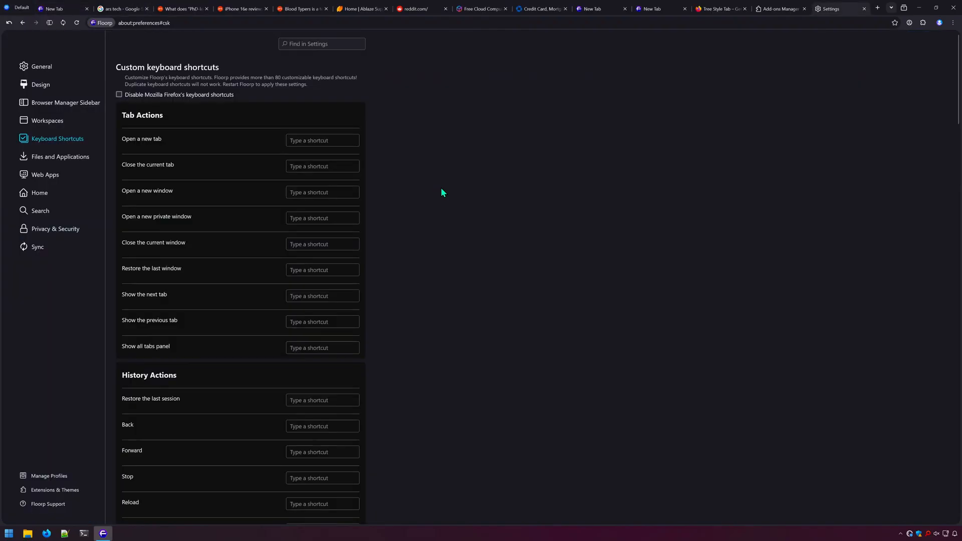
mouse_move(507, 154)
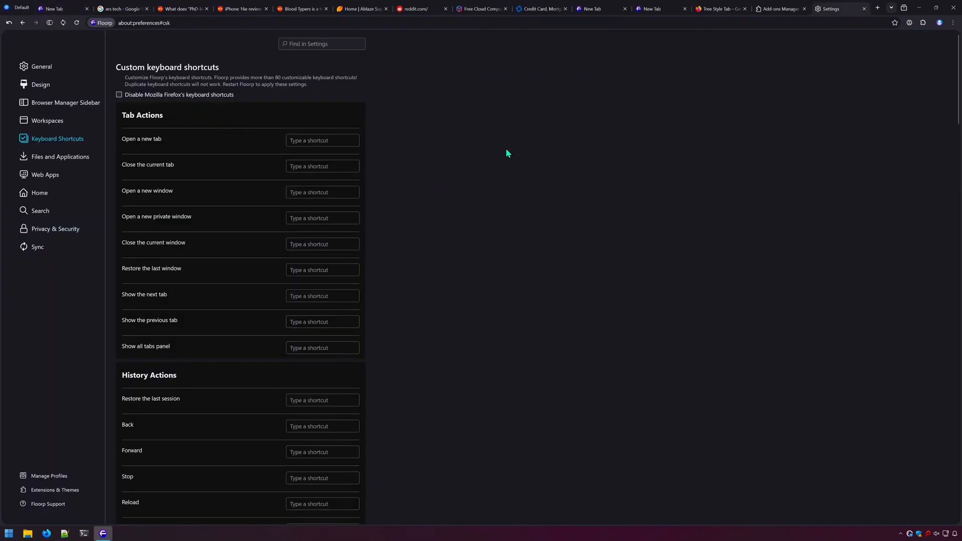
mouse_move(615, 225)
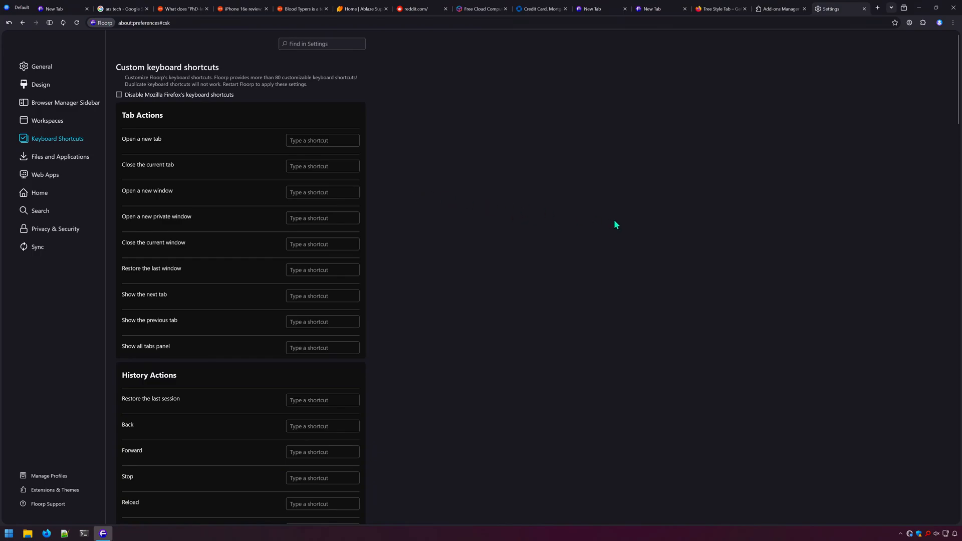
scroll(down, 3)
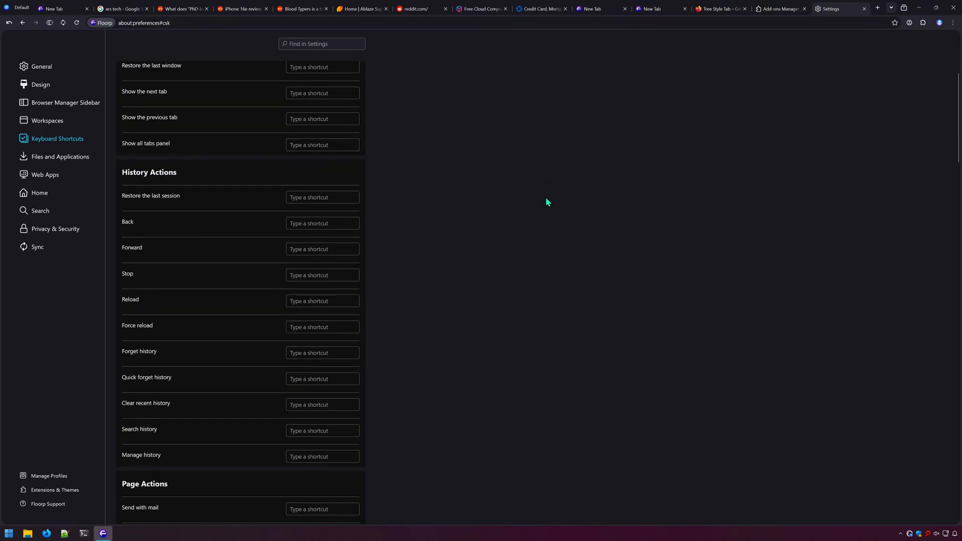
scroll(down, 3)
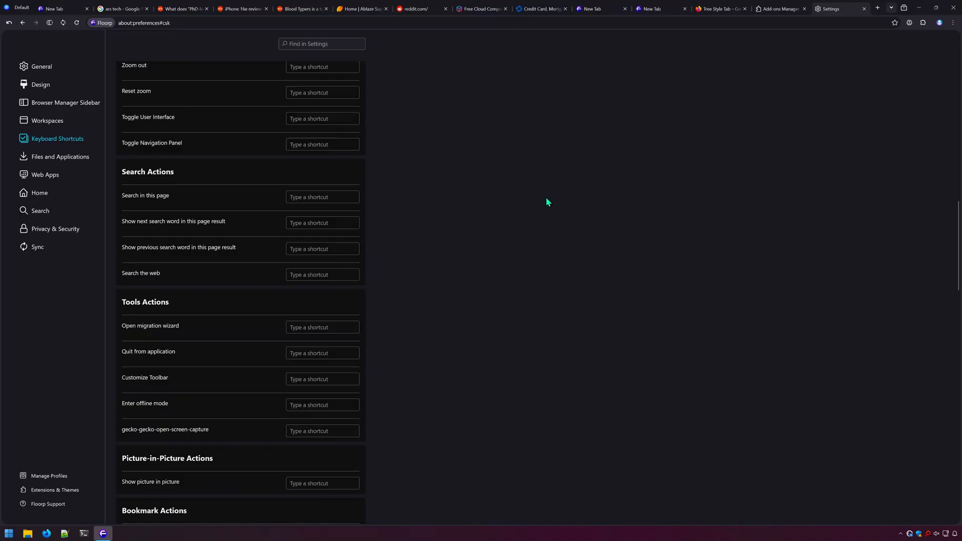
scroll(down, 3)
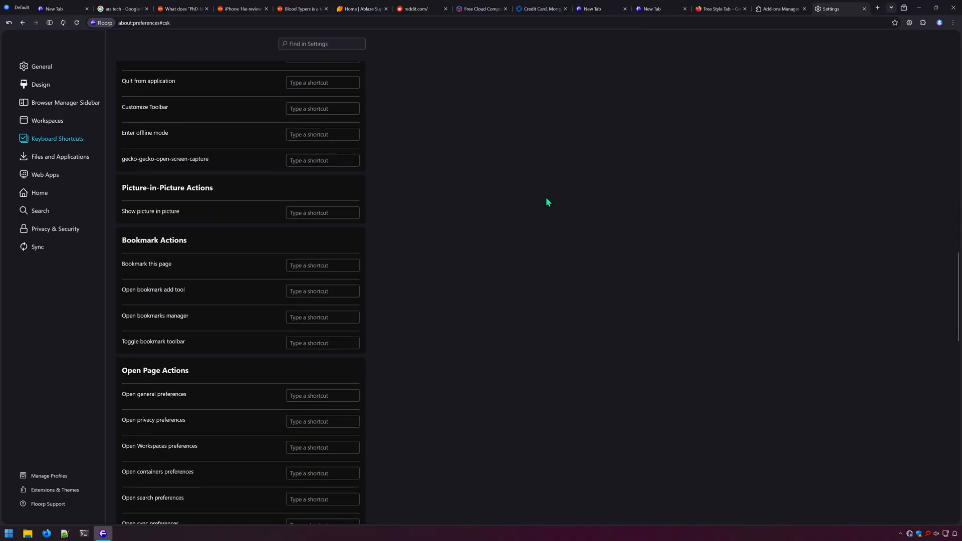
scroll(down, 3)
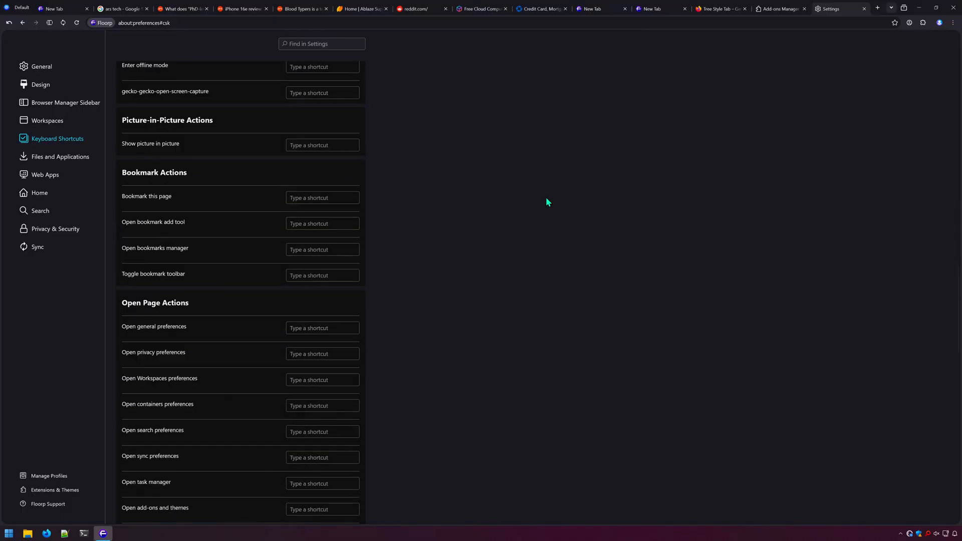
Enable the SimpleUI Download Manager and the red downloads icon in Files and Applications.
click(59, 156)
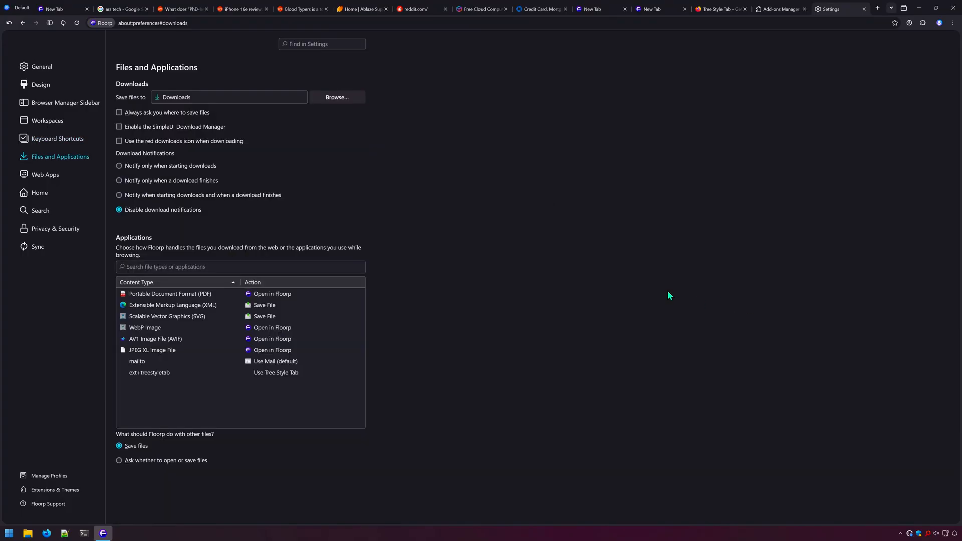
mouse_move(170, 166)
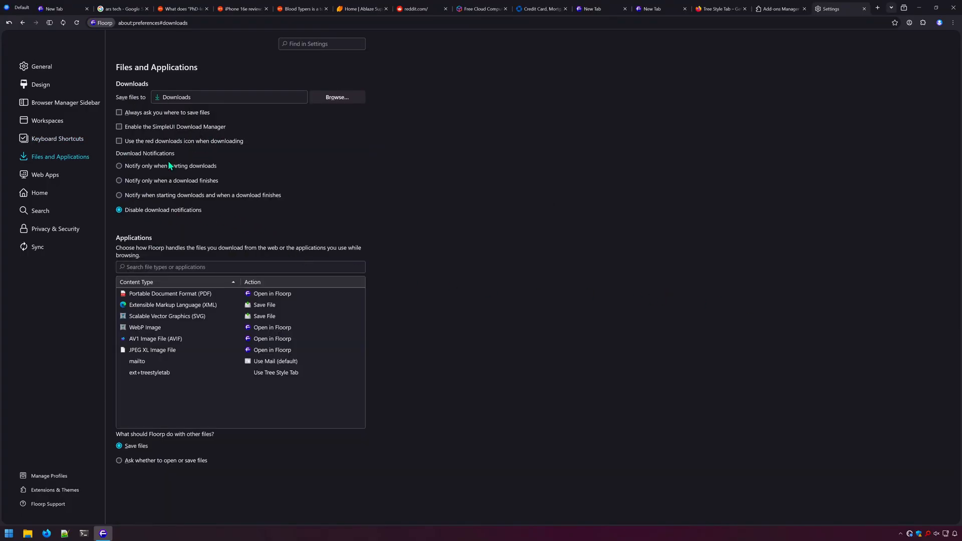
click(119, 126)
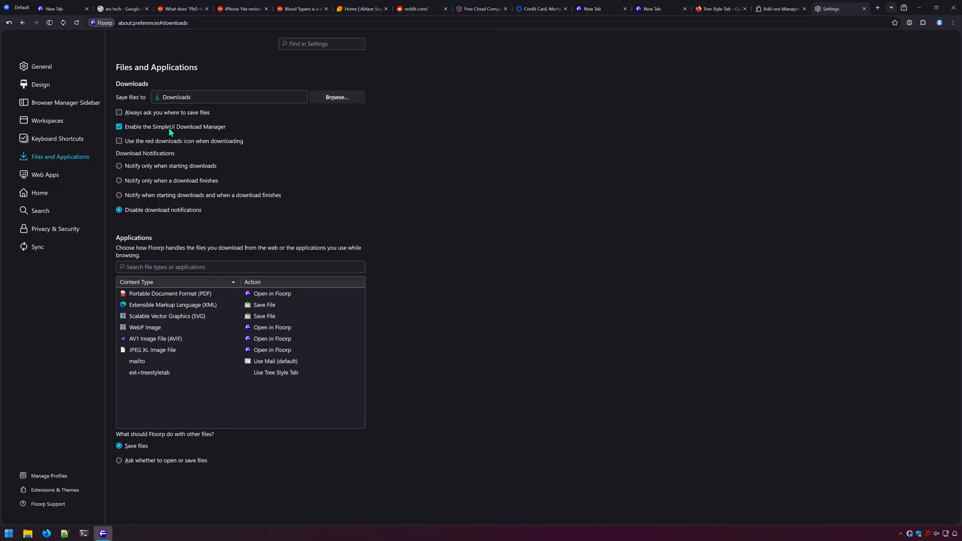
click(120, 141)
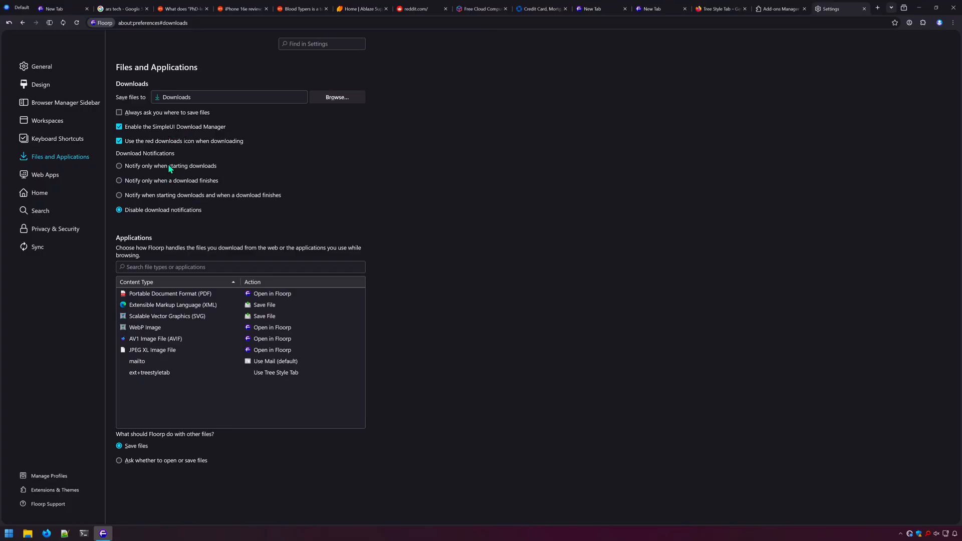
click(119, 195)
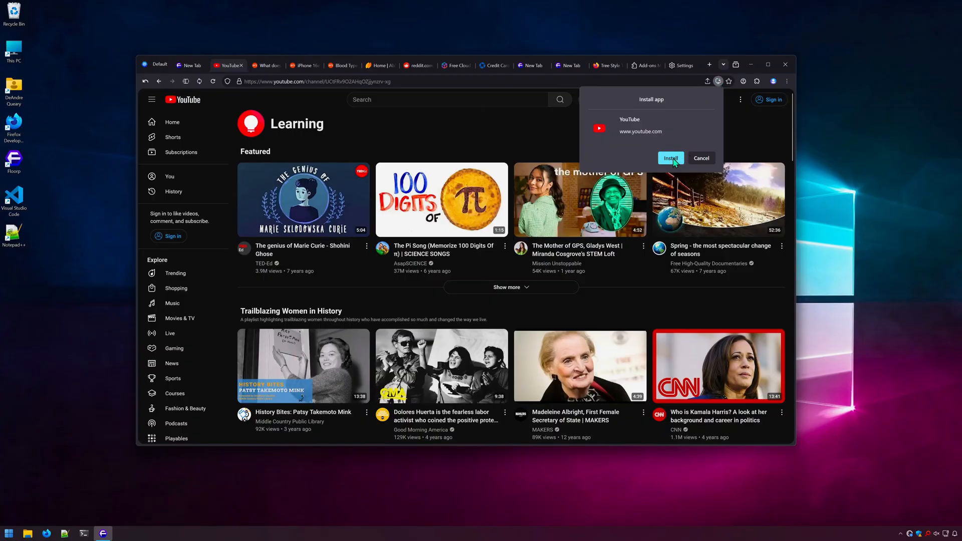
Install YouTube as a web app from its address-bar install icon.
click(671, 157)
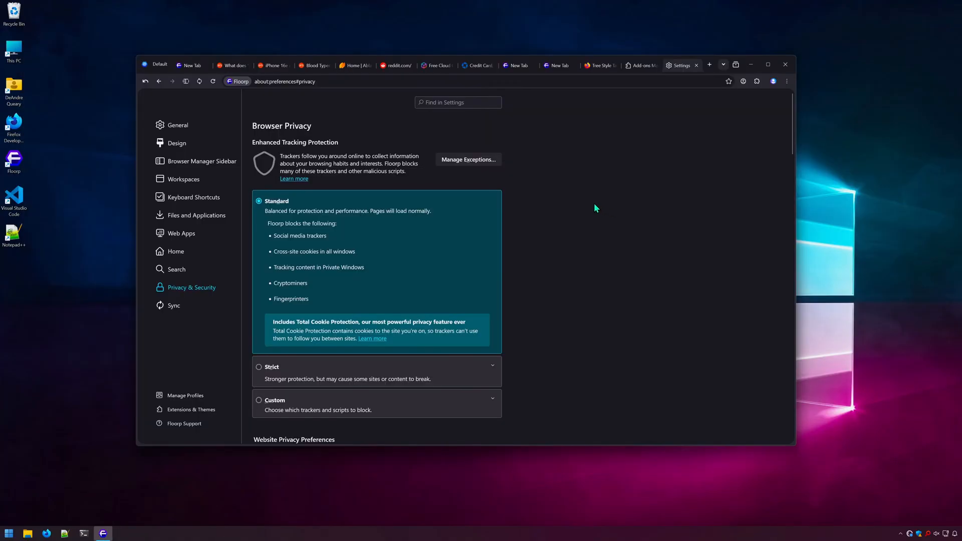
Enable strong protection against fingerprinting in Privacy & Security, then review Floorp's connections in Portmaster.
scroll(down, 3)
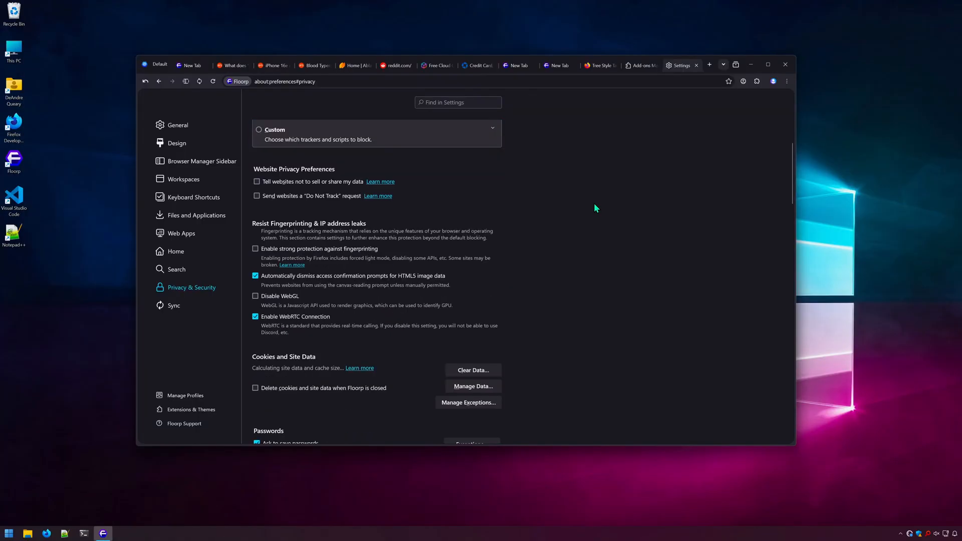
click(255, 249)
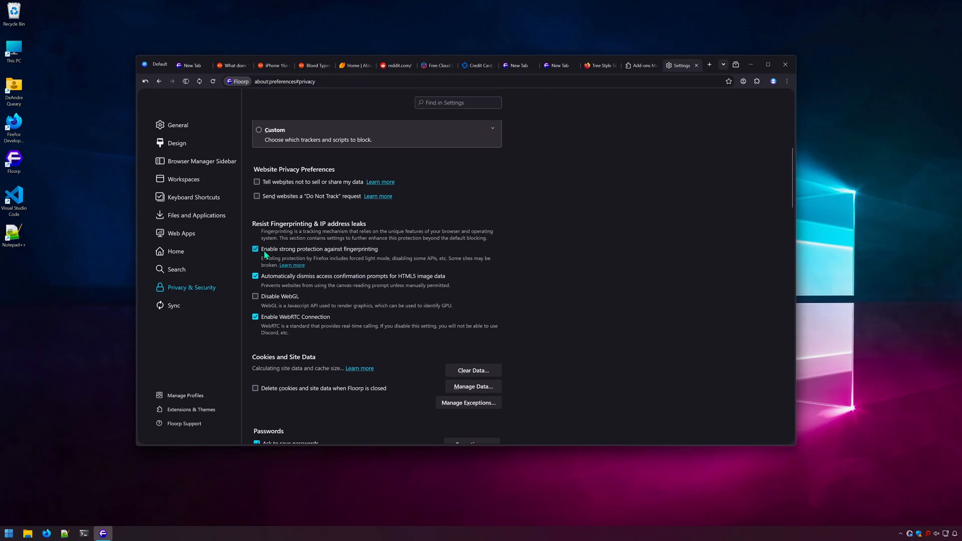
click(255, 297)
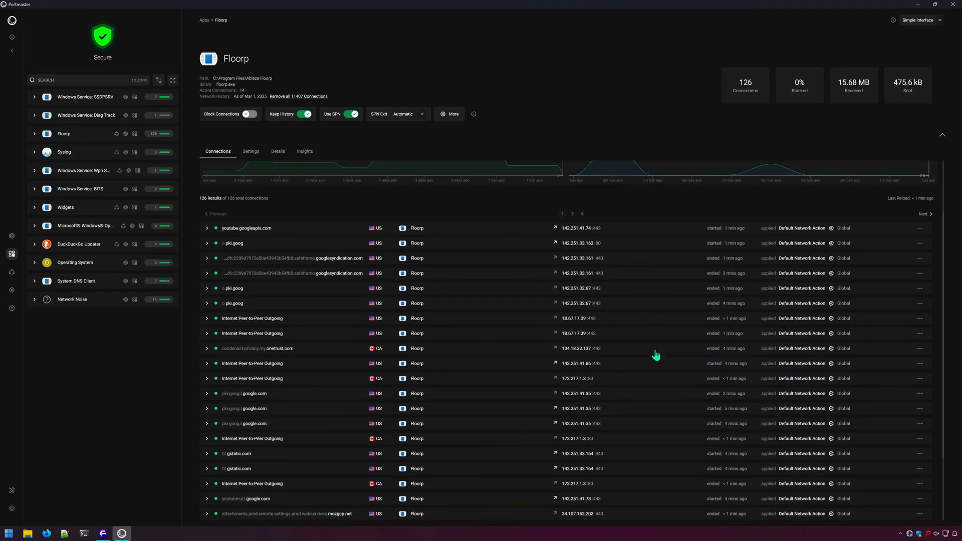
scroll(down, 3)
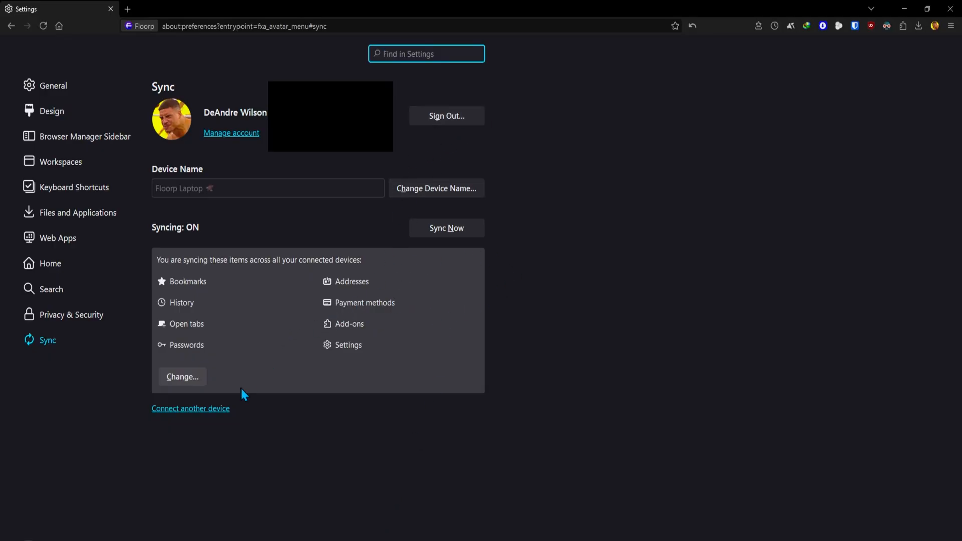
Review Sync status and the toolbar Density menu, then narrow the window to show Design settings with vertical tabs.
click(182, 375)
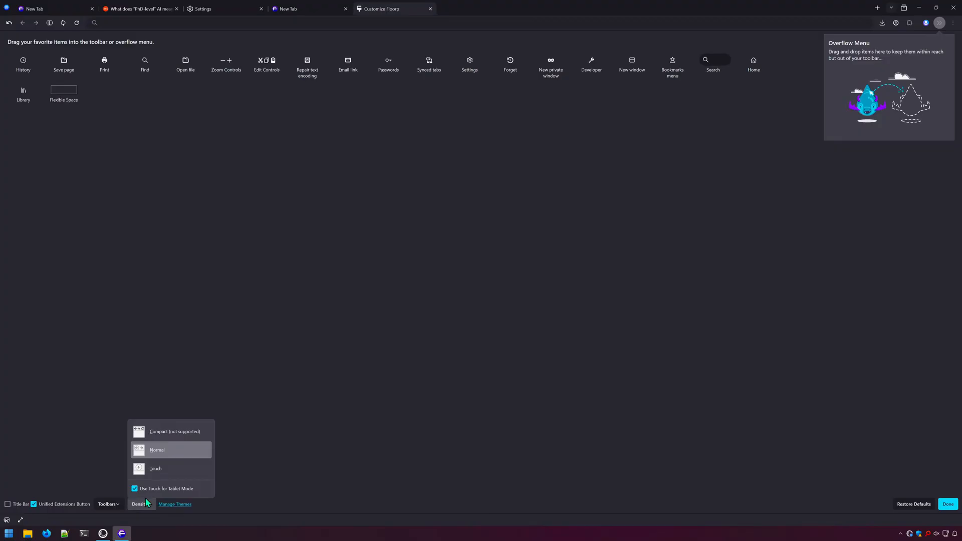
click(157, 450)
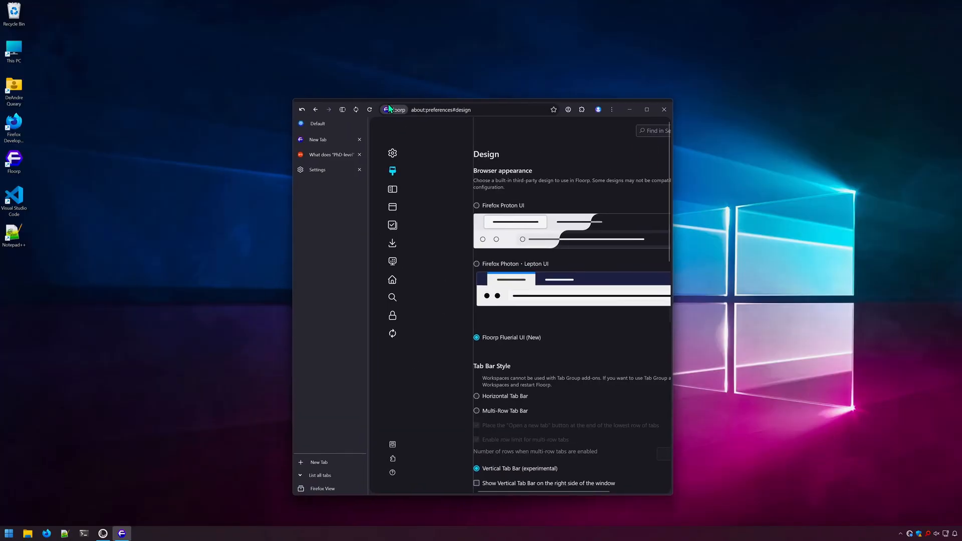
drag(390, 109, 217, 40)
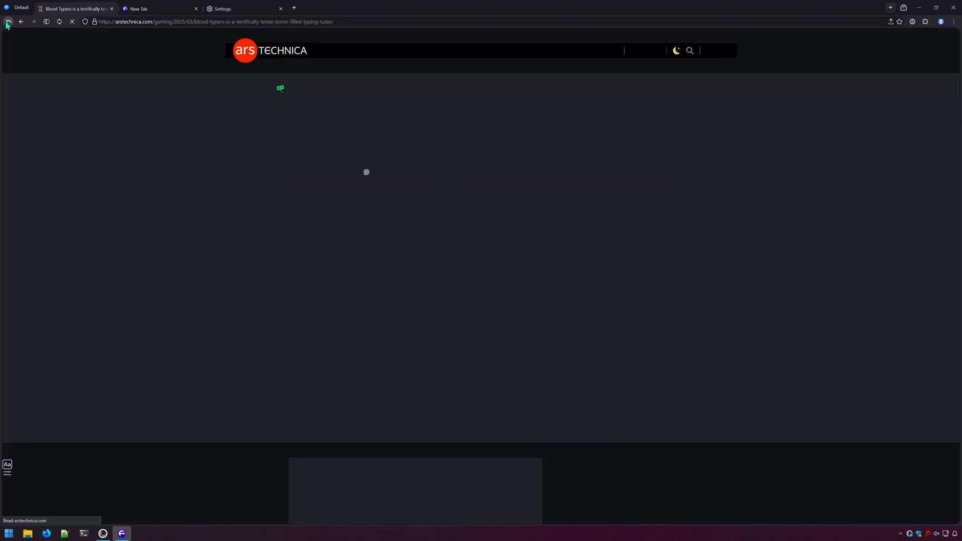
Switch to the Ars Technica 'What does PhD-level AI mean?' article, then the Firefox enterprise page.
click(9, 21)
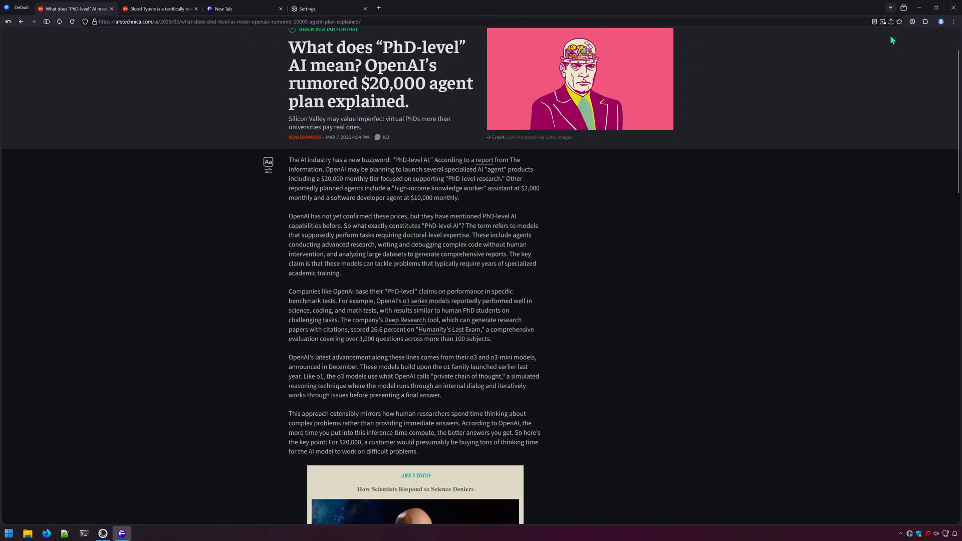
click(892, 21)
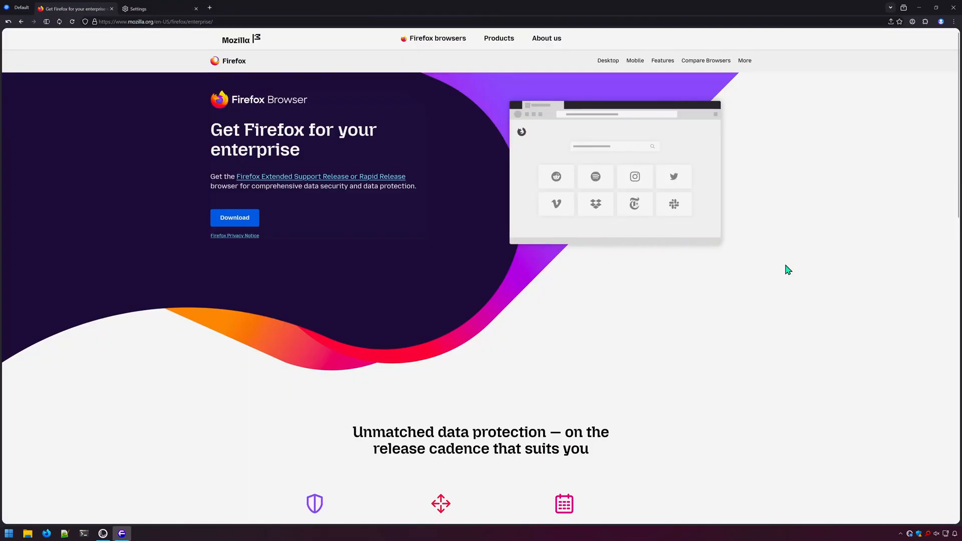
mouse_move(742, 286)
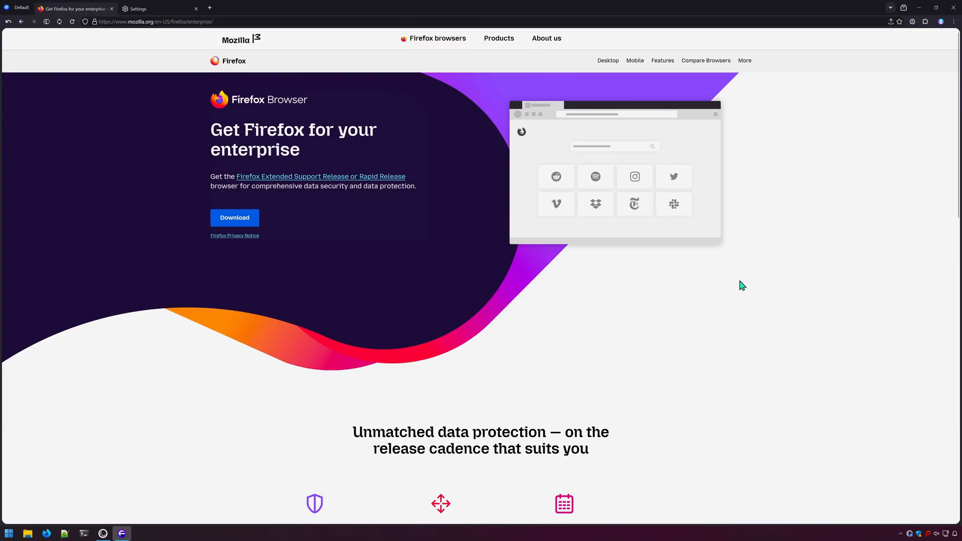
Scroll the Firefox enterprise page to Enterprise downloads and back up.
scroll(down, 3)
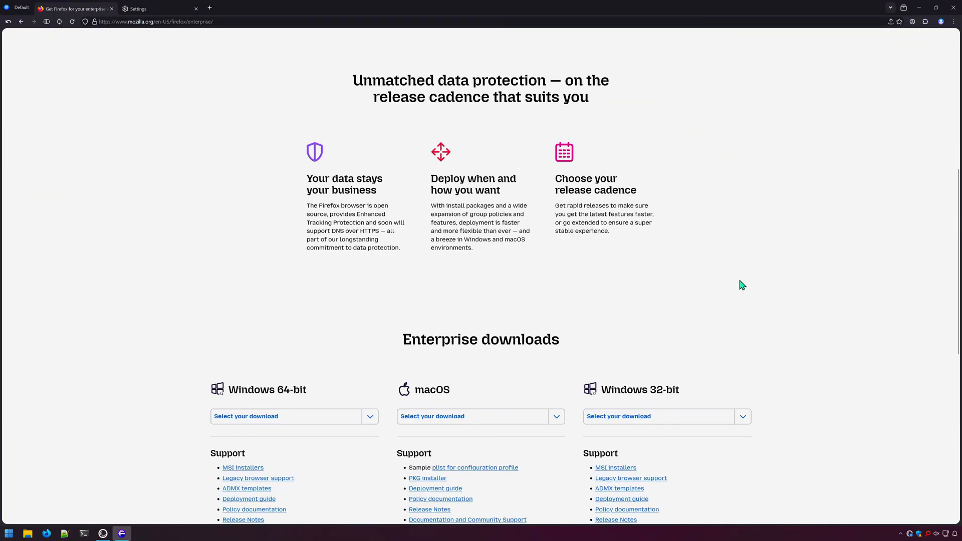
mouse_move(805, 299)
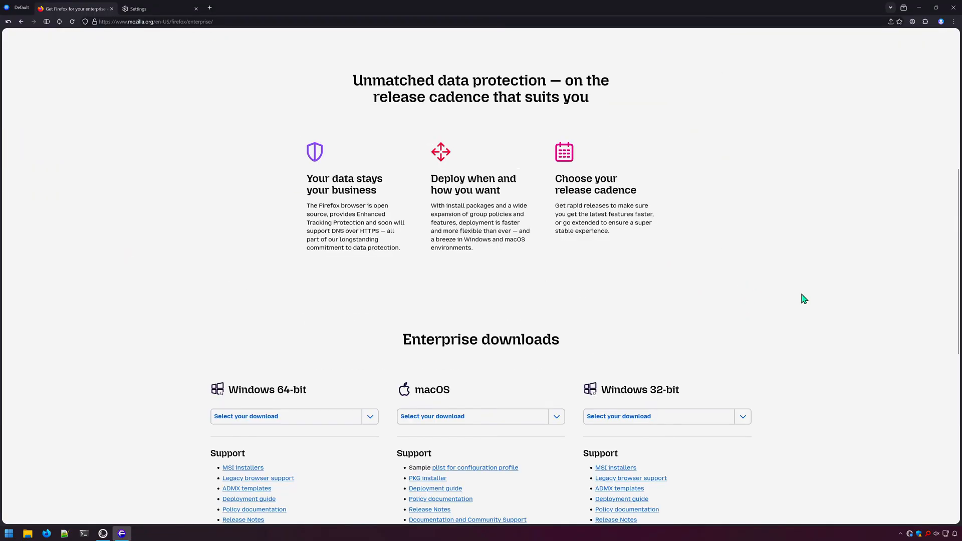
scroll(up, 3)
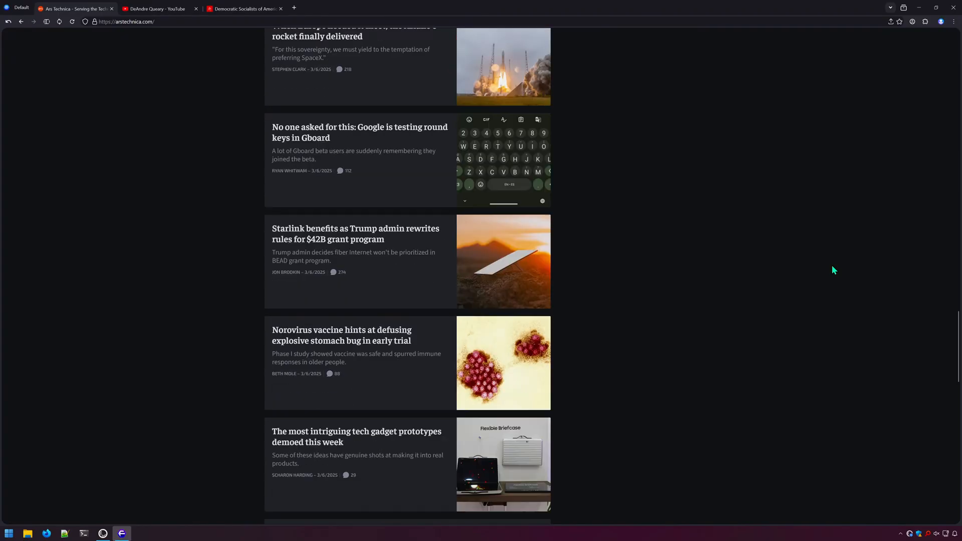
Load the 1Password article, DistroWatch from Google results, and the ZUMspot Kit page on hamradio.com in quick succession.
click(359, 132)
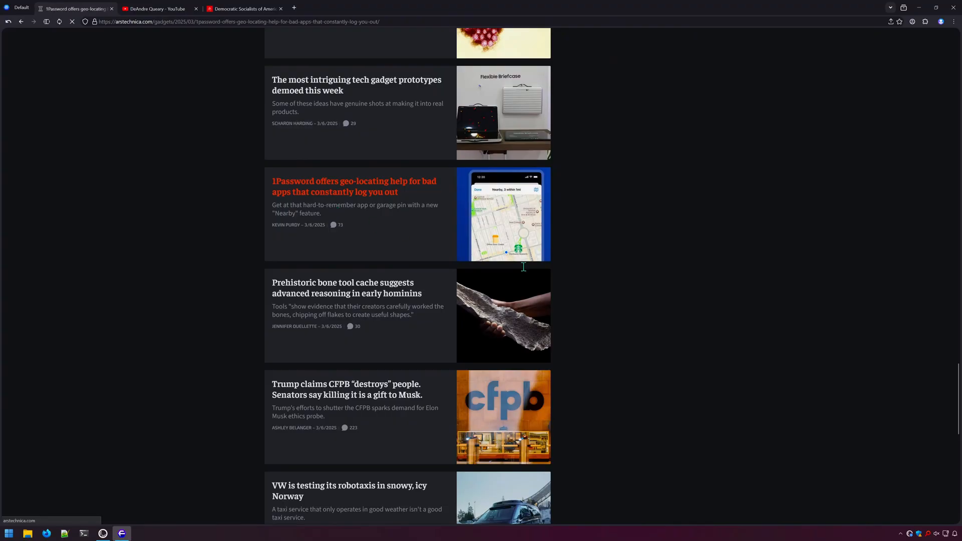
click(354, 186)
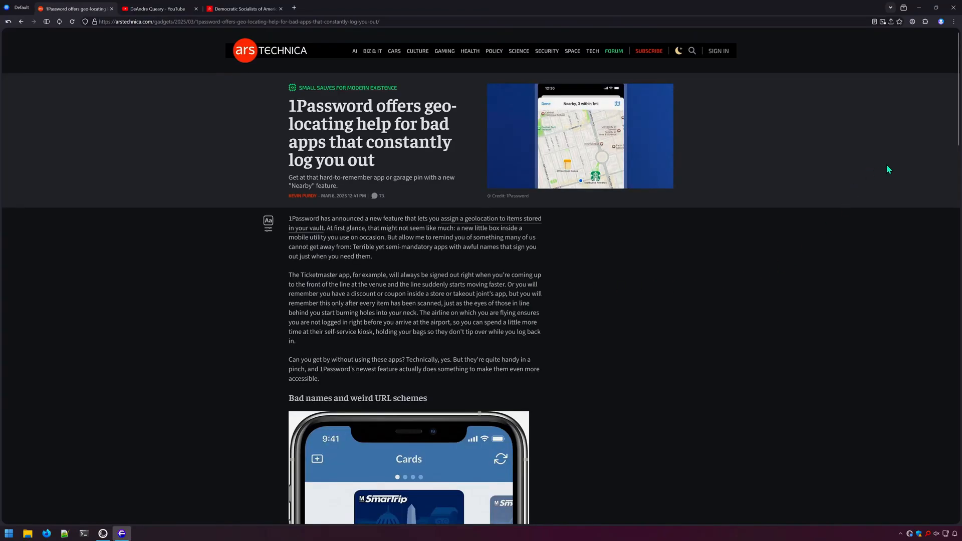
scroll(down, 3)
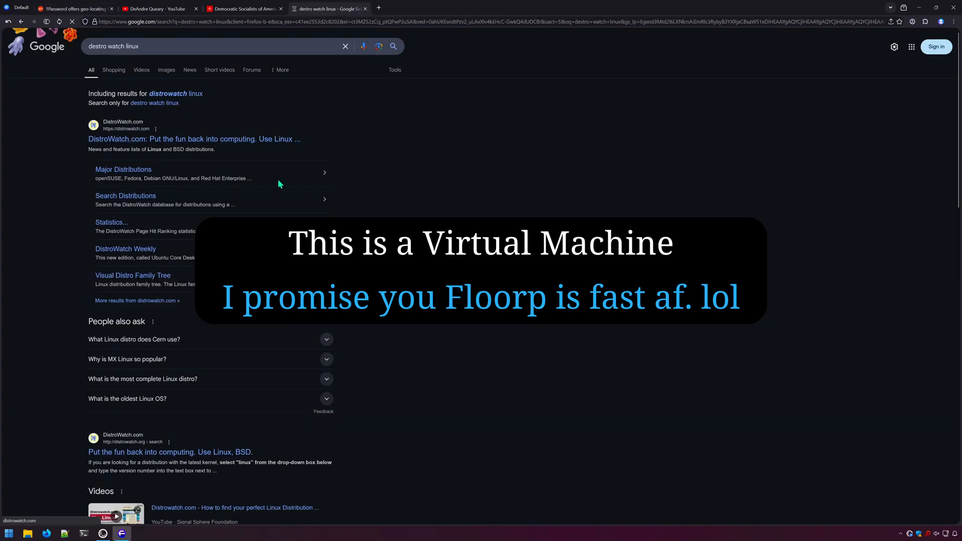
click(193, 138)
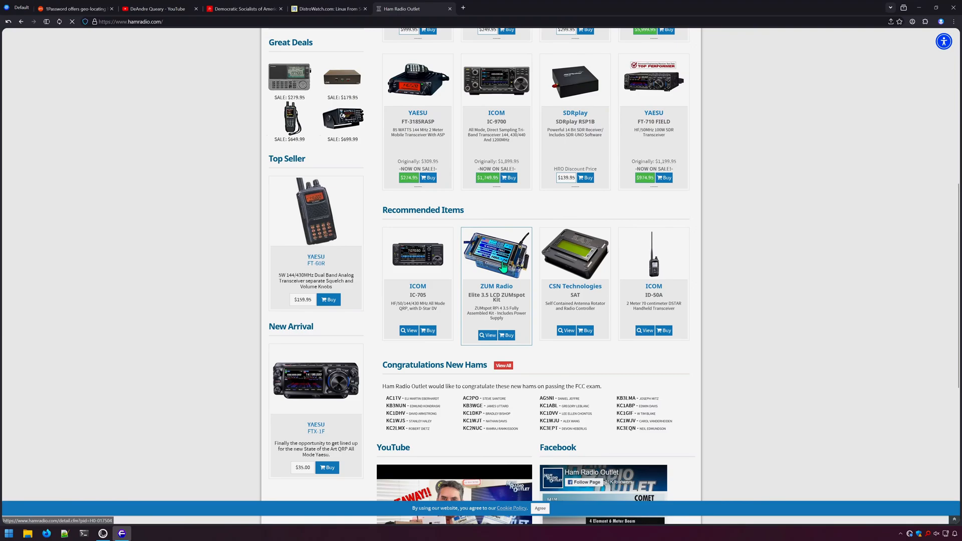
click(487, 334)
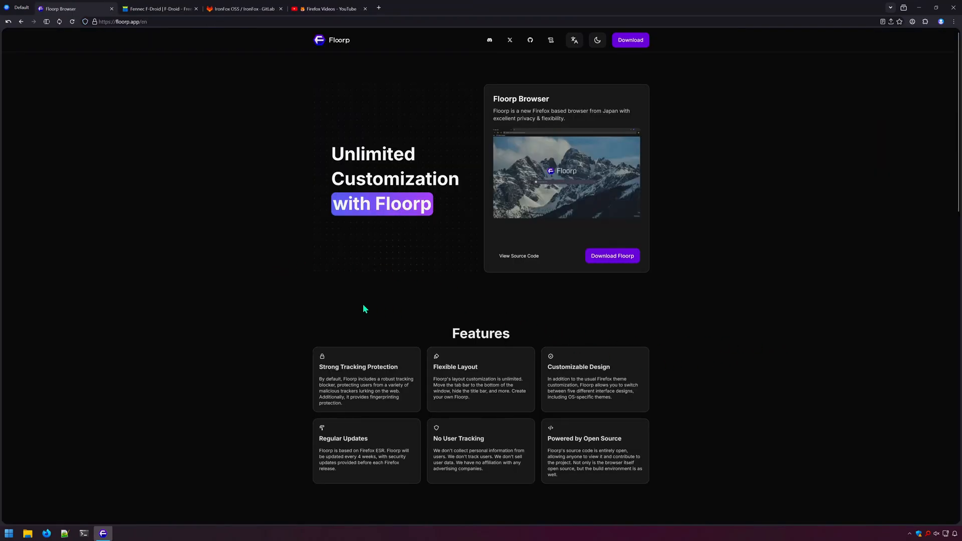
mouse_move(541, 310)
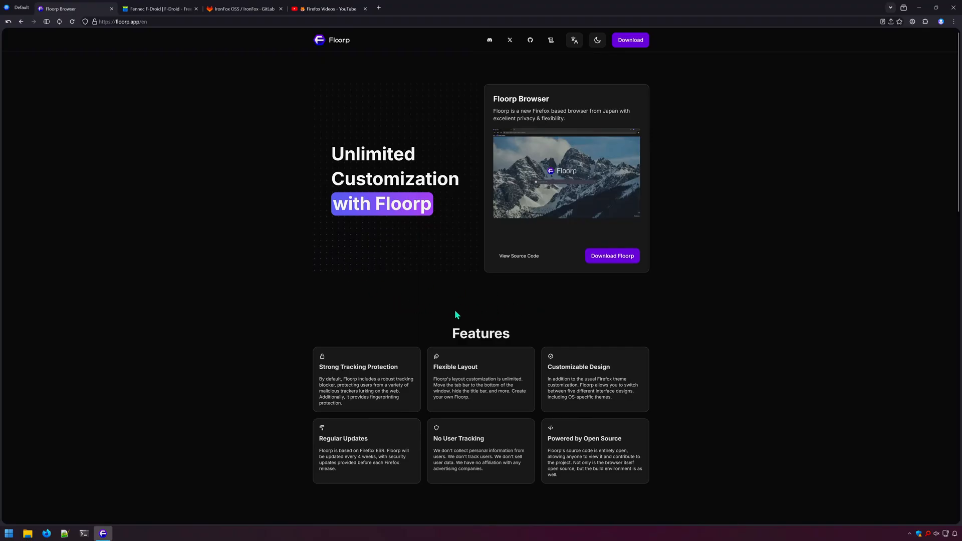
Switch to the IronFox GitLab tab, then back to the Floorp homepage tab.
click(243, 9)
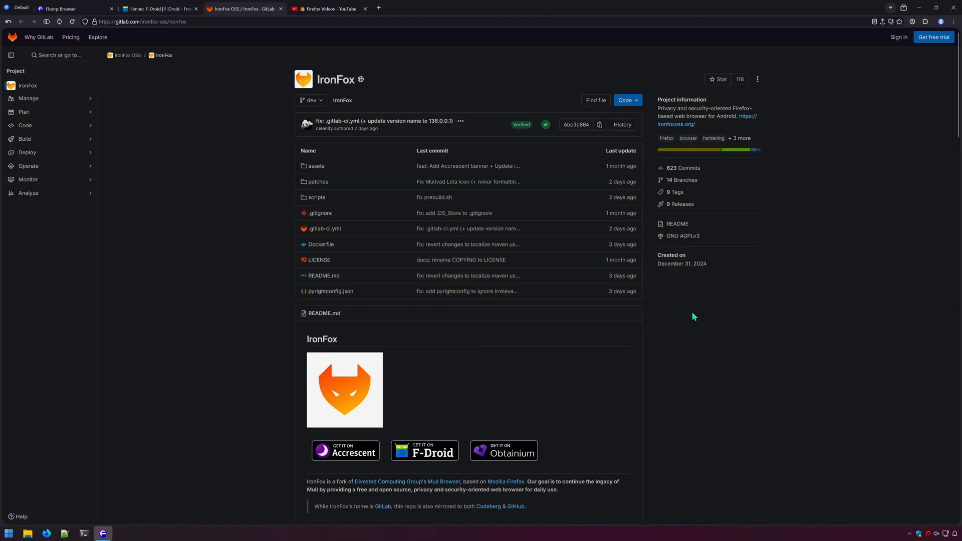
click(325, 9)
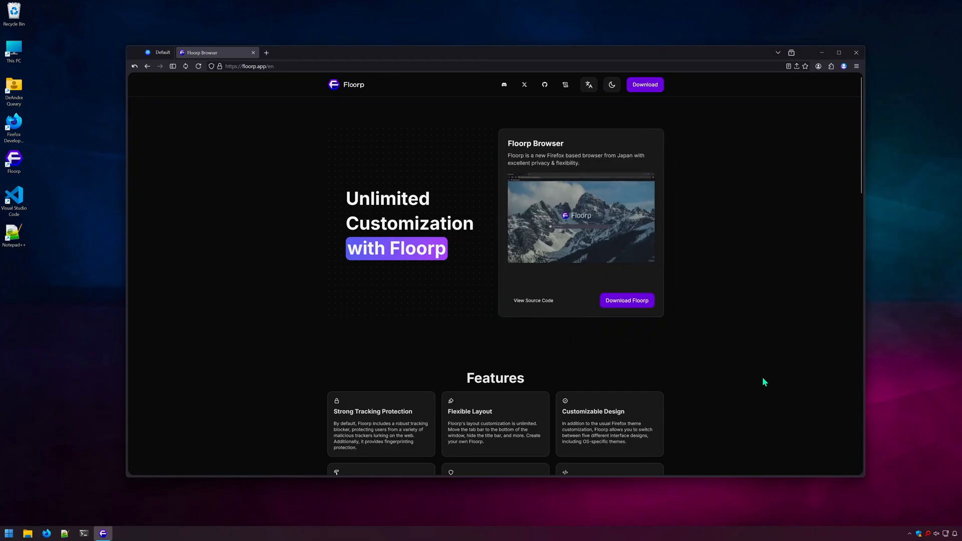
mouse_move(754, 283)
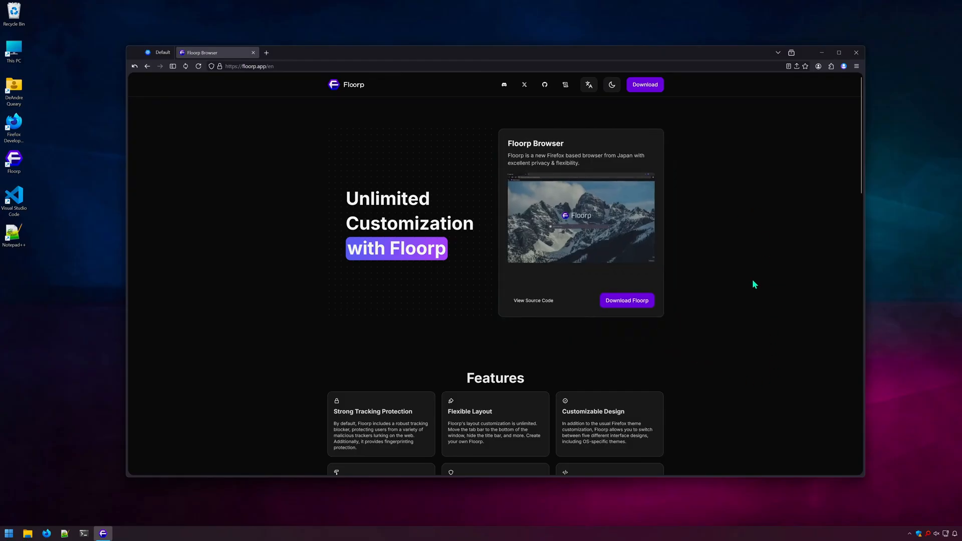